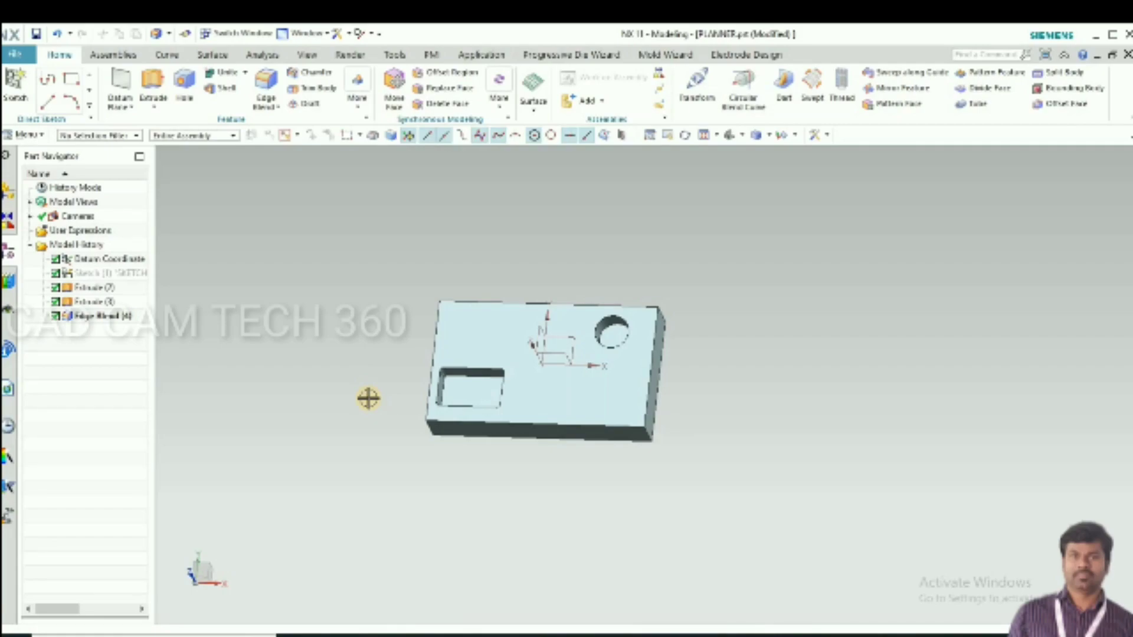
{"action": "mouse_move", "coordinate": [370, 403]}
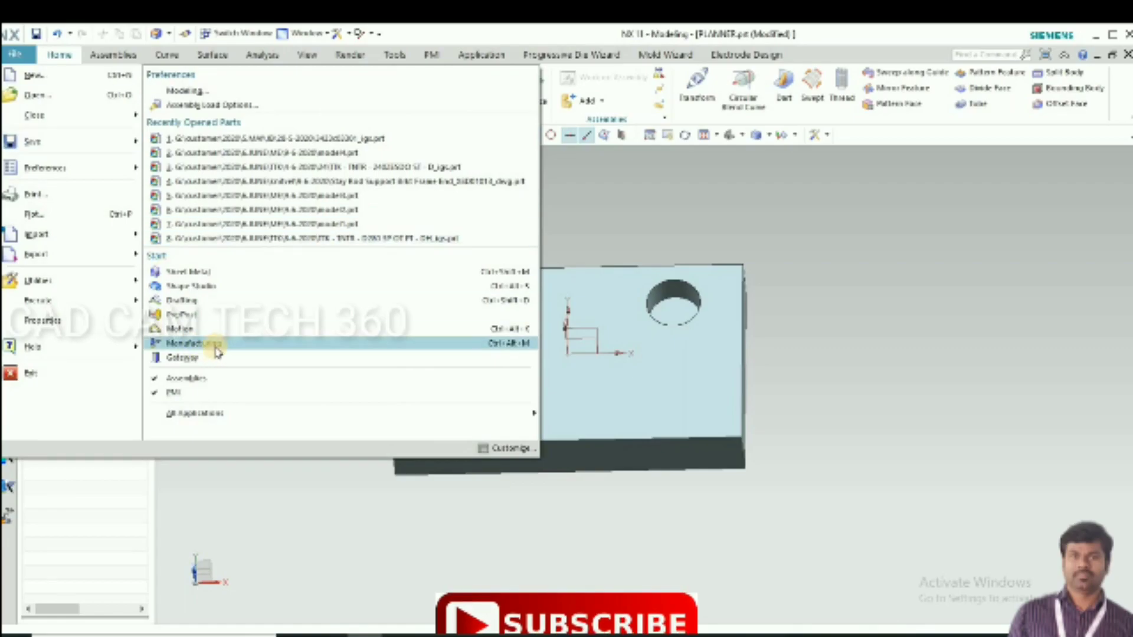
- Enter Manufacturing with the mill_planar CAM setup and expand MCS_MILL to reveal WORKPIECE
{"action": "left_click", "coordinate": [191, 342]}
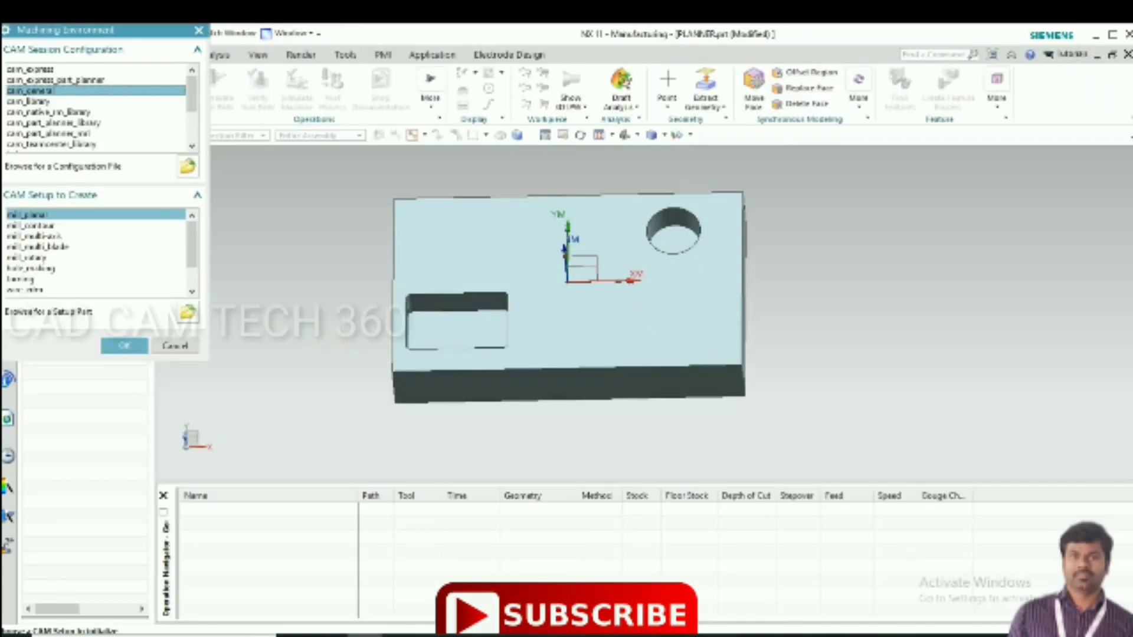
{"action": "left_click", "coordinate": [125, 345]}
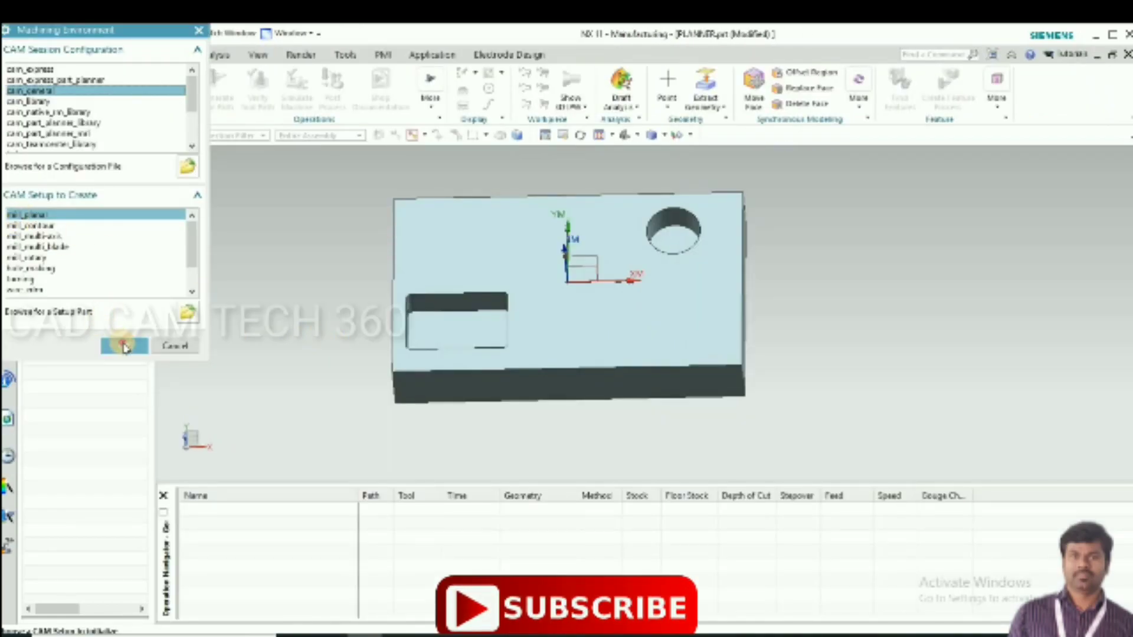
{"action": "left_click", "coordinate": [123, 345]}
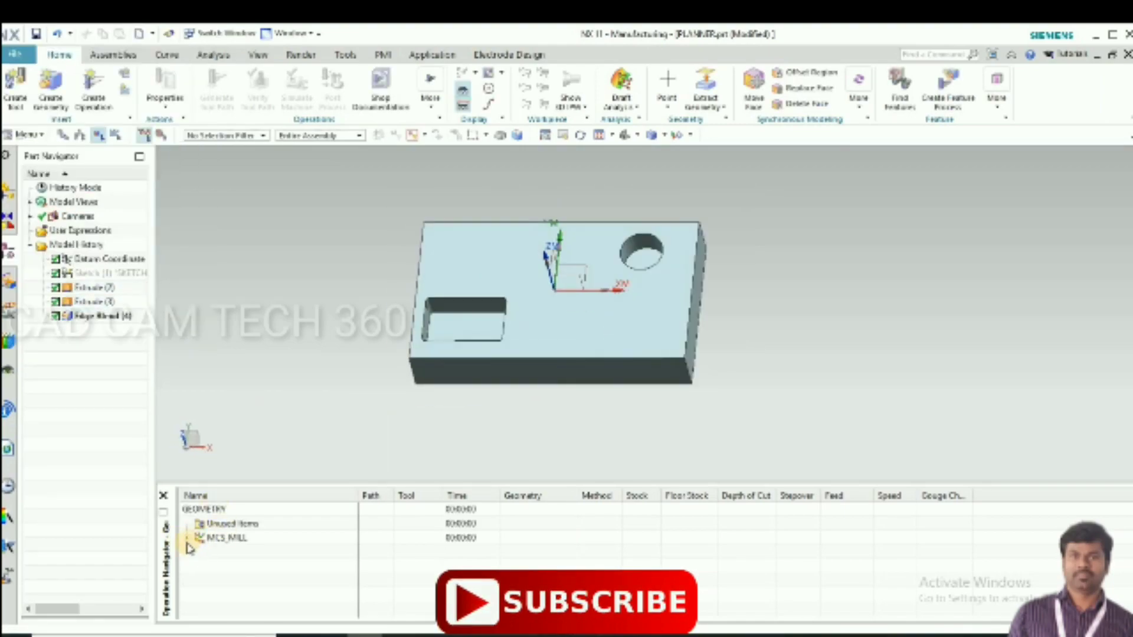
{"action": "left_click", "coordinate": [189, 538]}
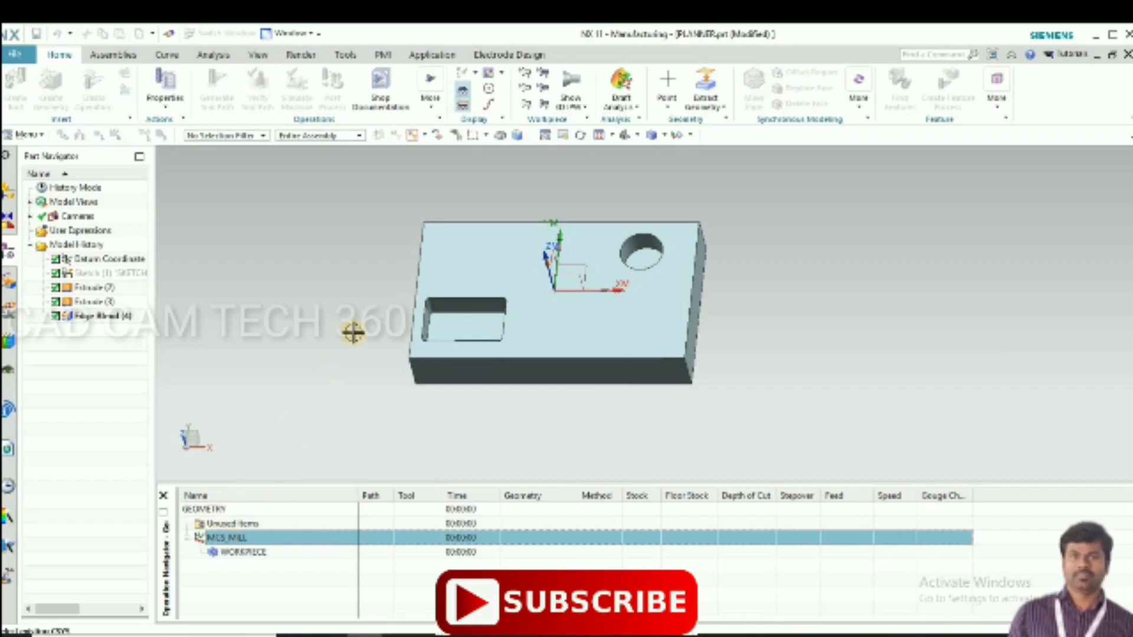
- Review MCS_MILL's coordinate system and clearance settings, keeping the defaults
{"action": "double_click", "coordinate": [226, 538]}
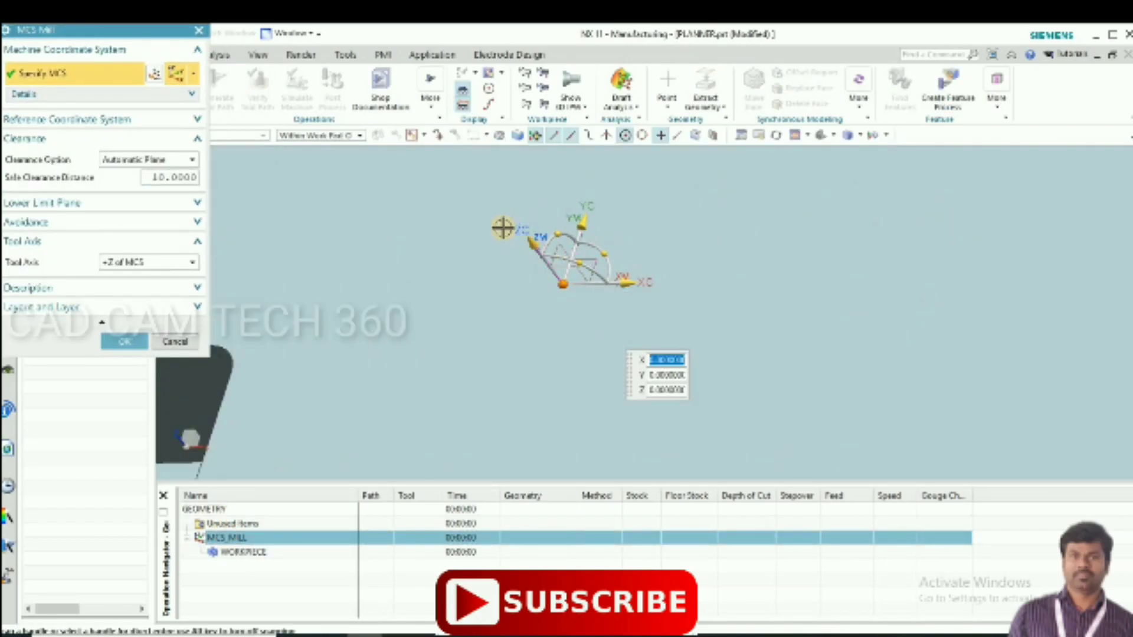
{"action": "mouse_move", "coordinate": [470, 197]}
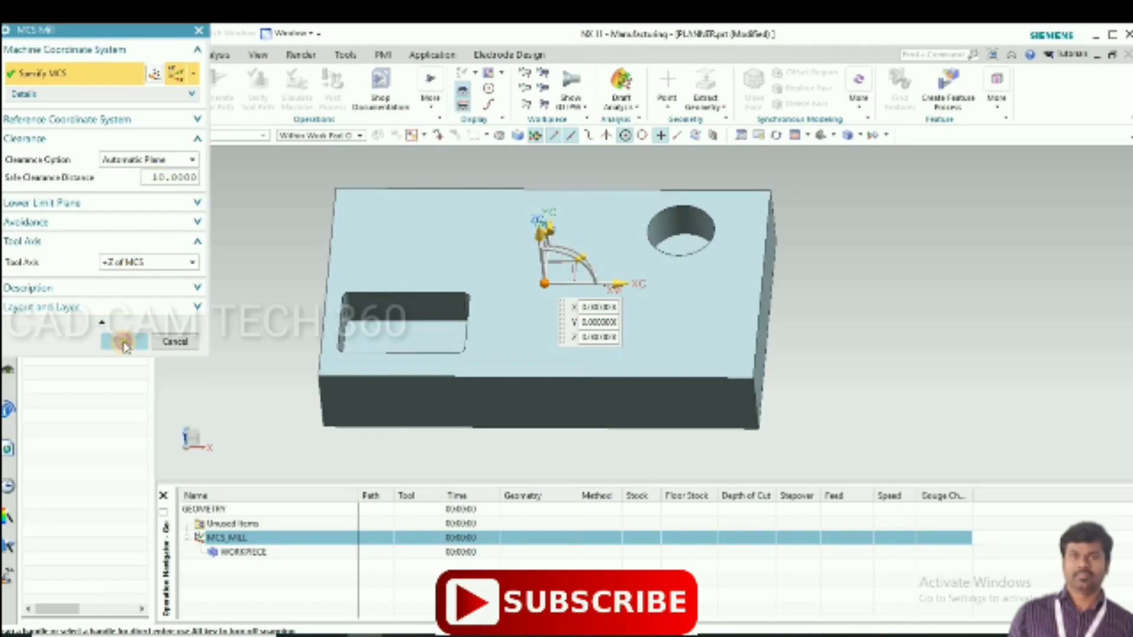
{"action": "left_click", "coordinate": [123, 341]}
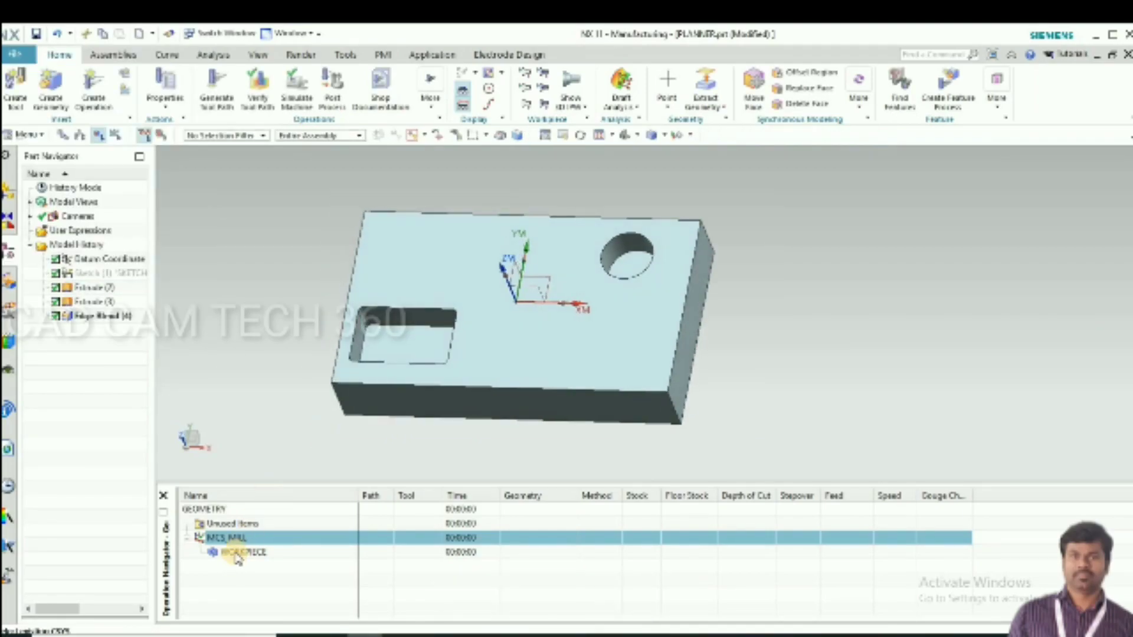
- Set the block body as WORKPIECE part geometry and a bounding block as blank
{"action": "double_click", "coordinate": [243, 552]}
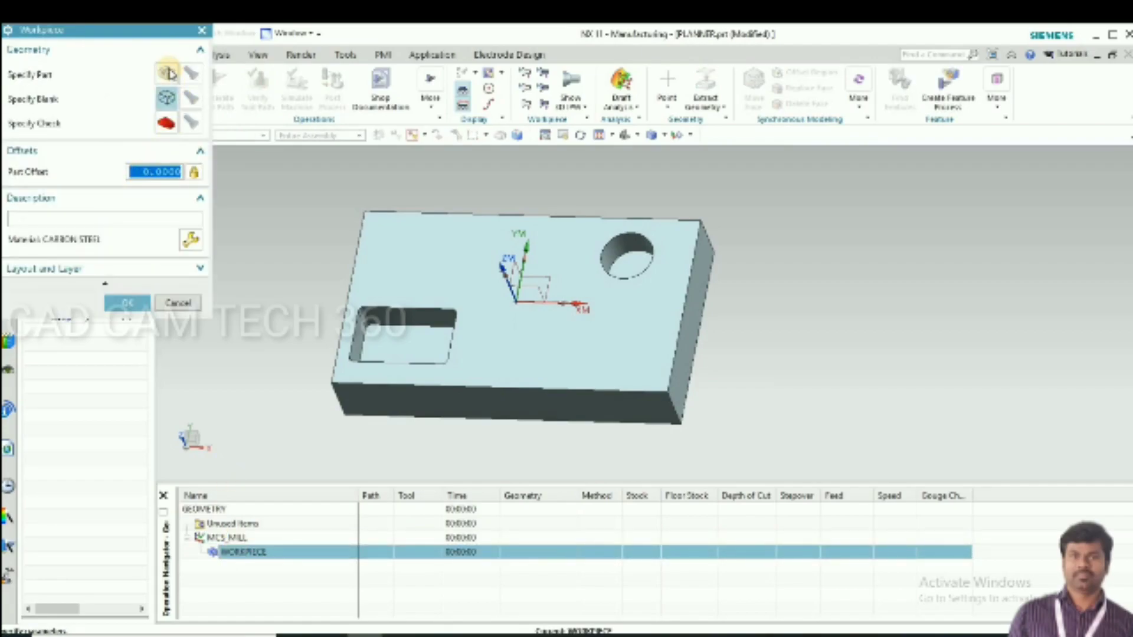
{"action": "left_click", "coordinate": [168, 74]}
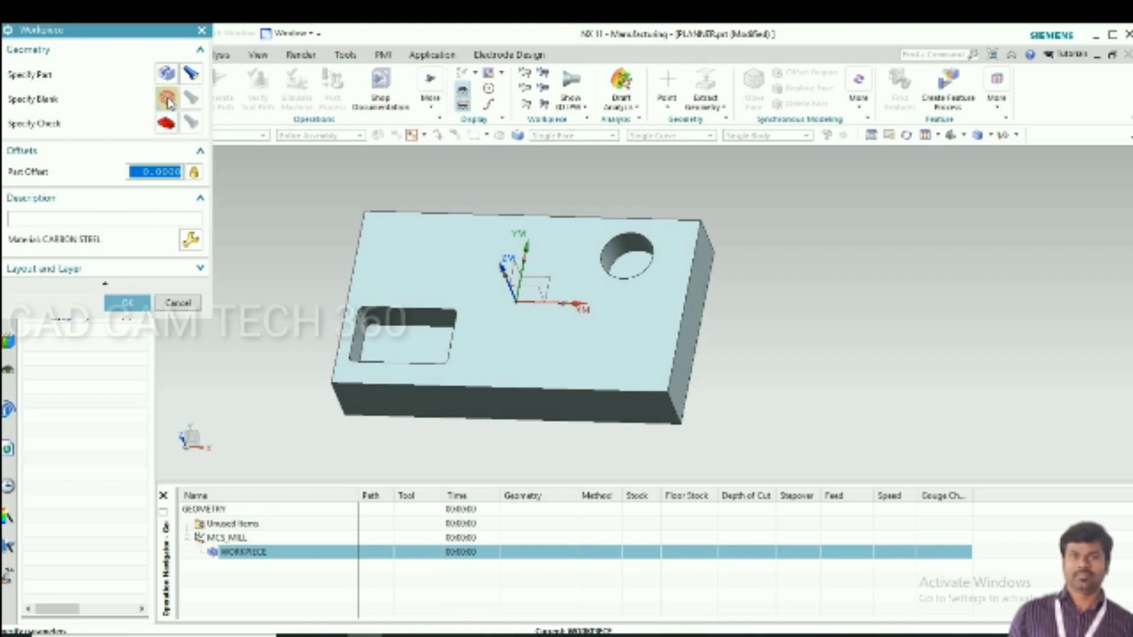
{"action": "left_click", "coordinate": [168, 97]}
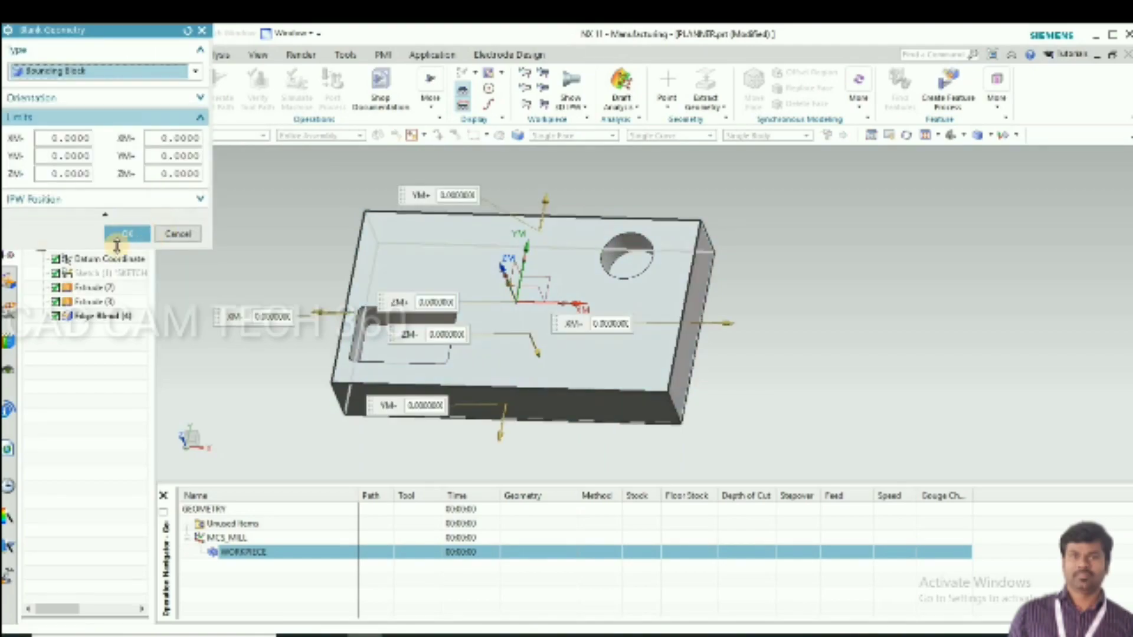
{"action": "left_click", "coordinate": [128, 234]}
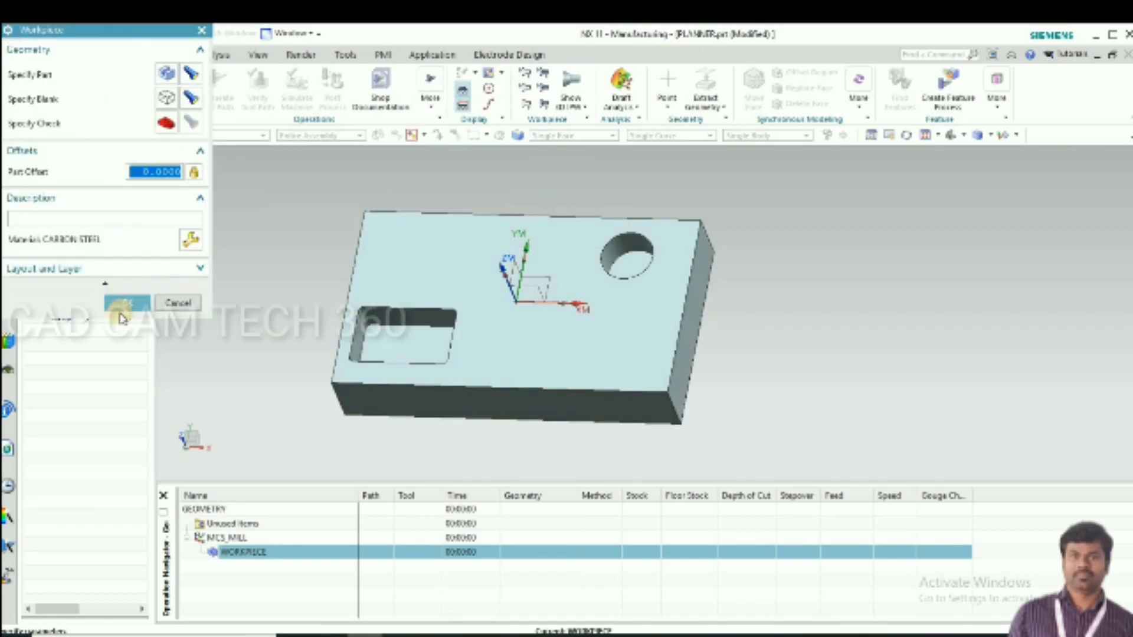
{"action": "left_click", "coordinate": [126, 302]}
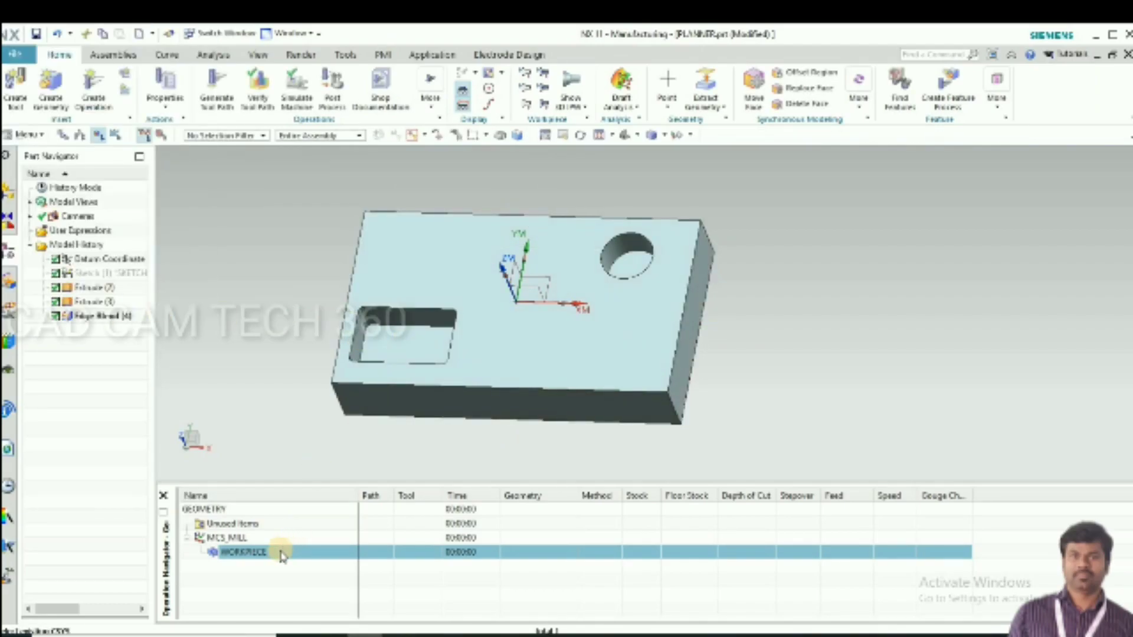
- Insert a mill_planar PLANAR_MILL operation under WORKPIECE
{"action": "right_click", "coordinate": [246, 551]}
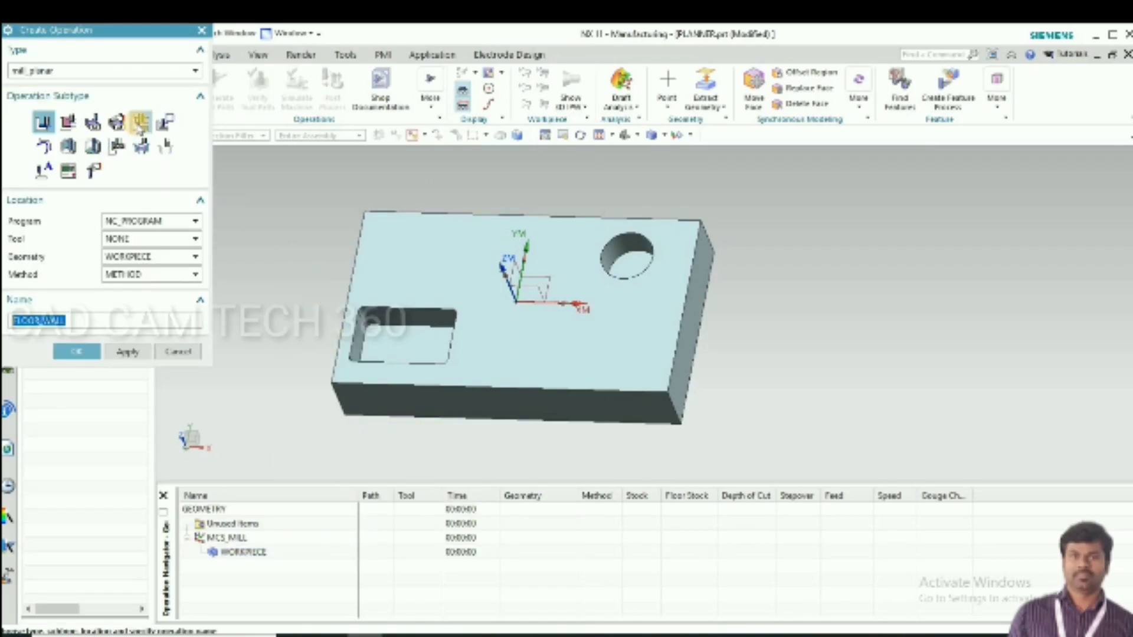
{"action": "mouse_move", "coordinate": [140, 121]}
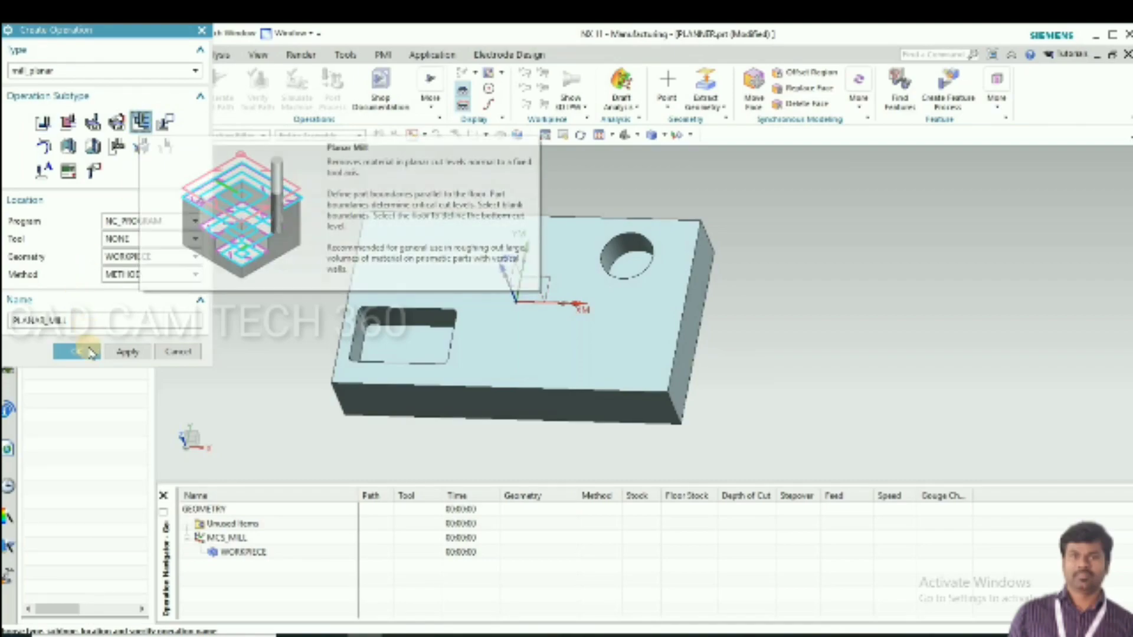
{"action": "left_click", "coordinate": [76, 352]}
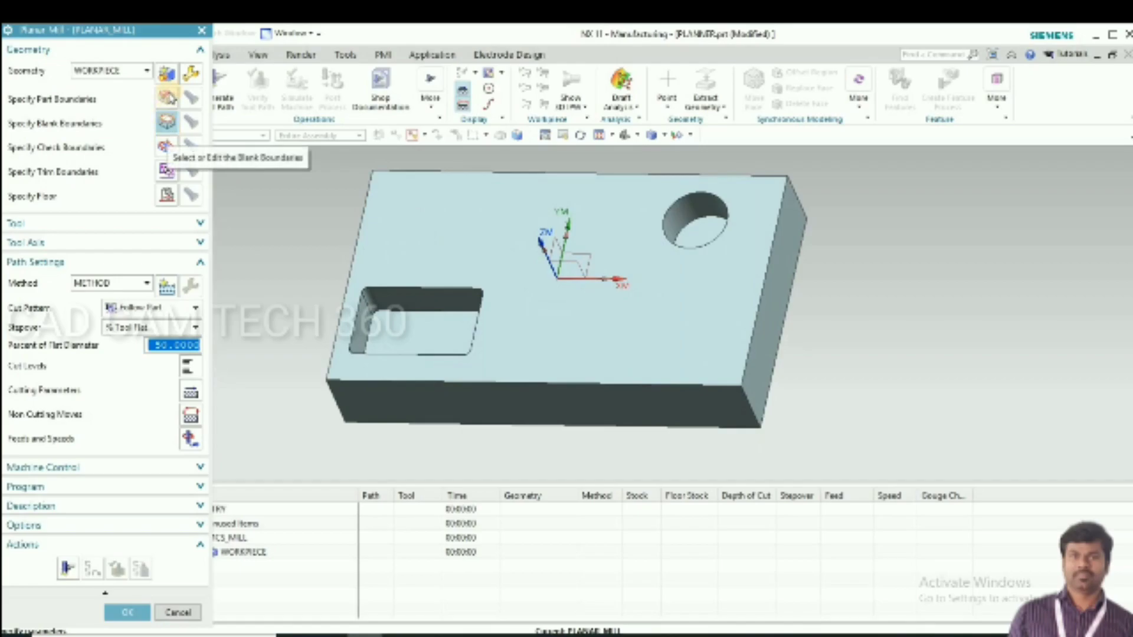
{"action": "mouse_move", "coordinate": [167, 99]}
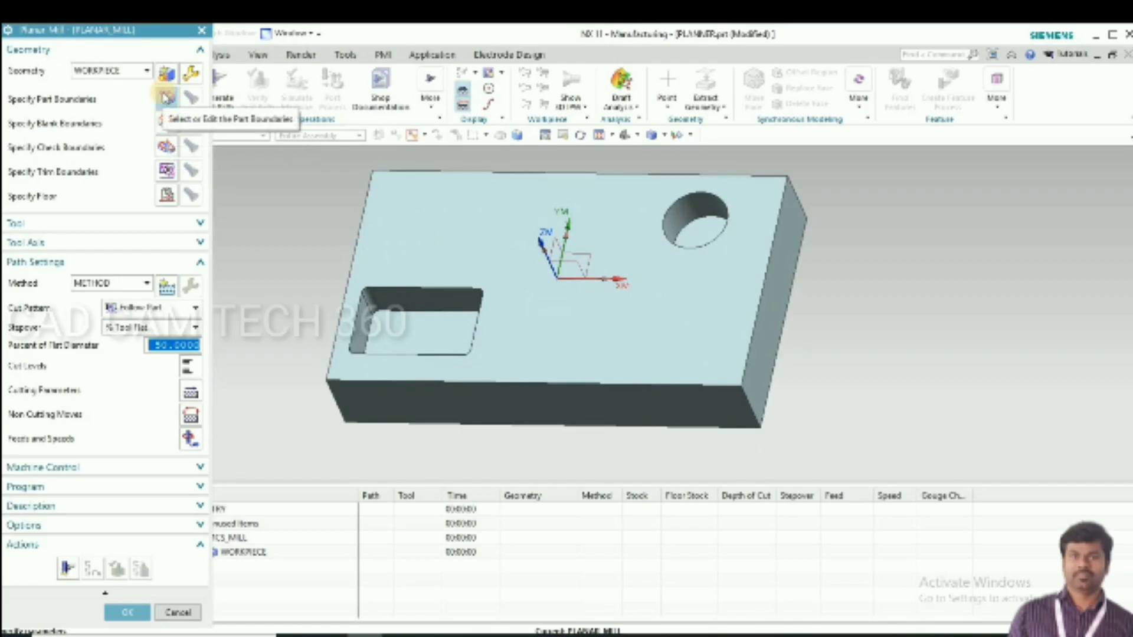
- Pick the rectangular pocket's edge loop as part boundary using Curves/Edges mode
{"action": "left_click", "coordinate": [167, 99]}
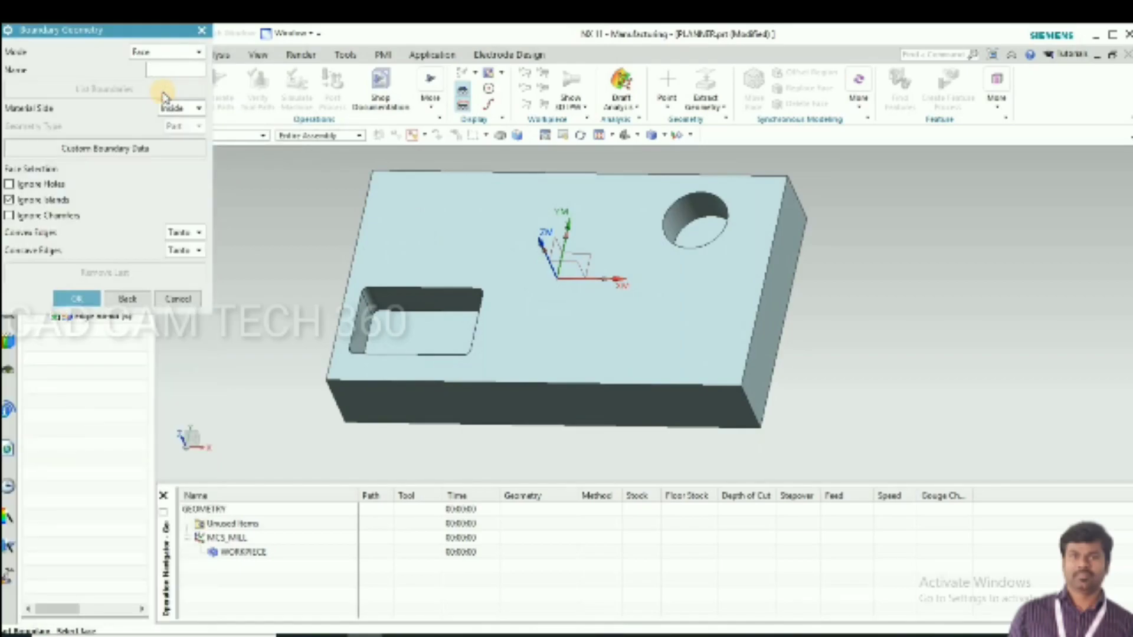
{"action": "left_click", "coordinate": [195, 51]}
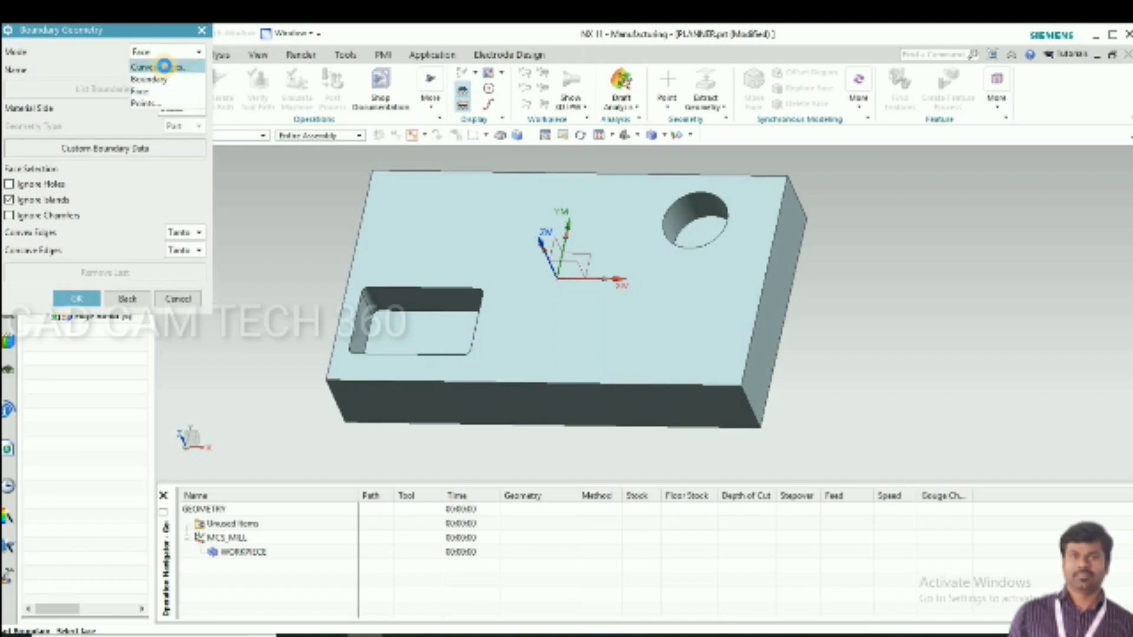
{"action": "left_click", "coordinate": [152, 67]}
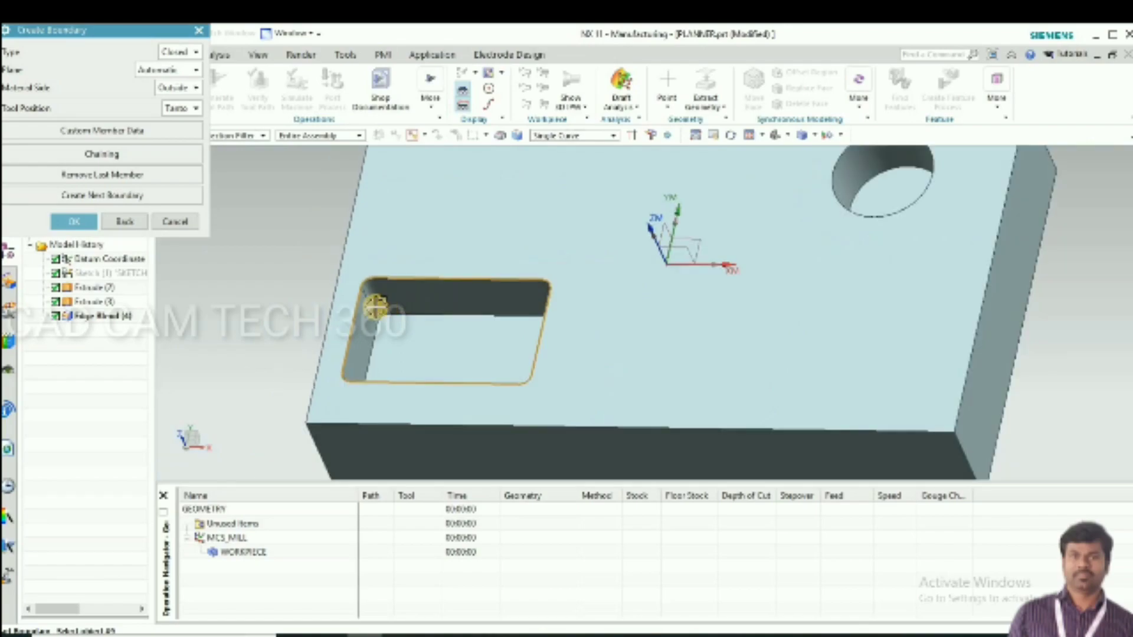
{"action": "left_click", "coordinate": [102, 195]}
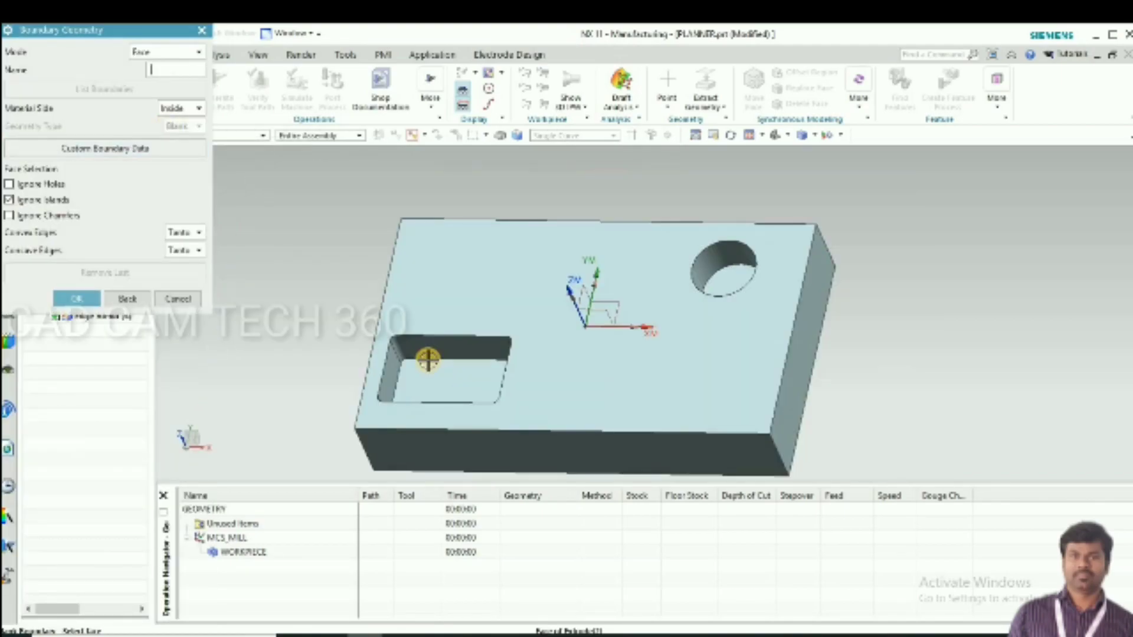
- Add the block's outer top edge and the hole edge as Curves/Edges boundaries
{"action": "left_click", "coordinate": [168, 51]}
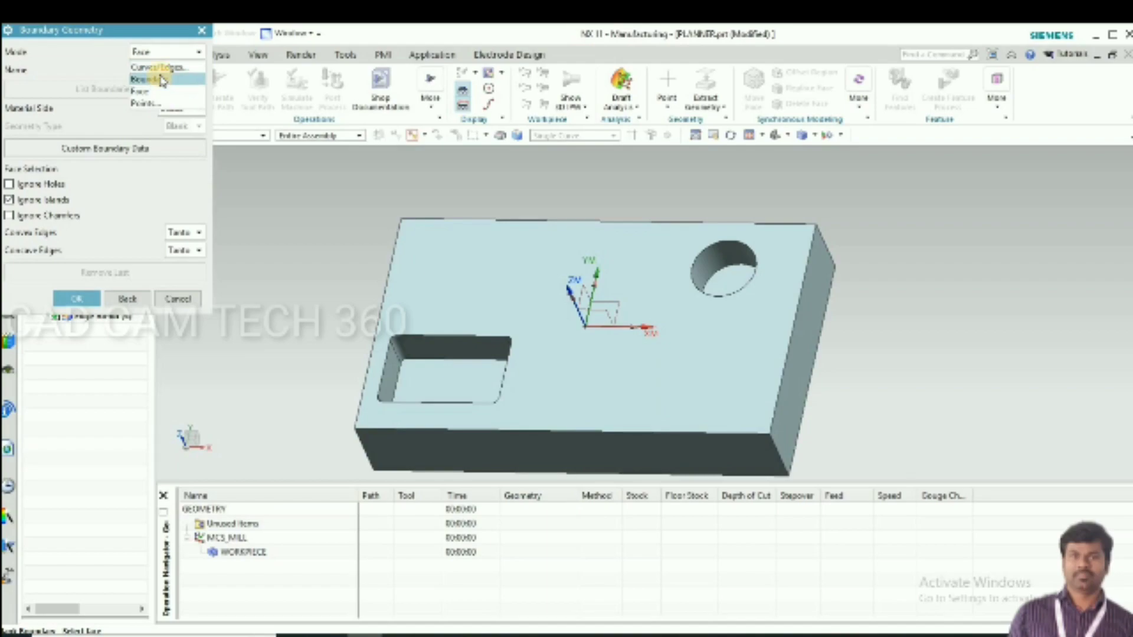
{"action": "left_click", "coordinate": [148, 78]}
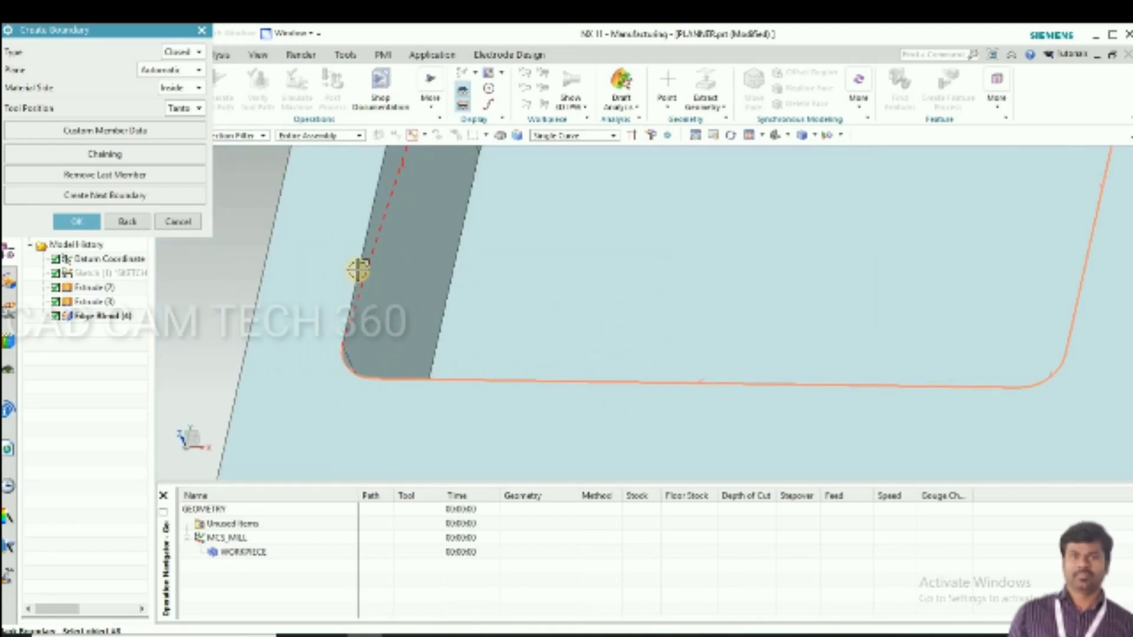
{"action": "left_click", "coordinate": [104, 195]}
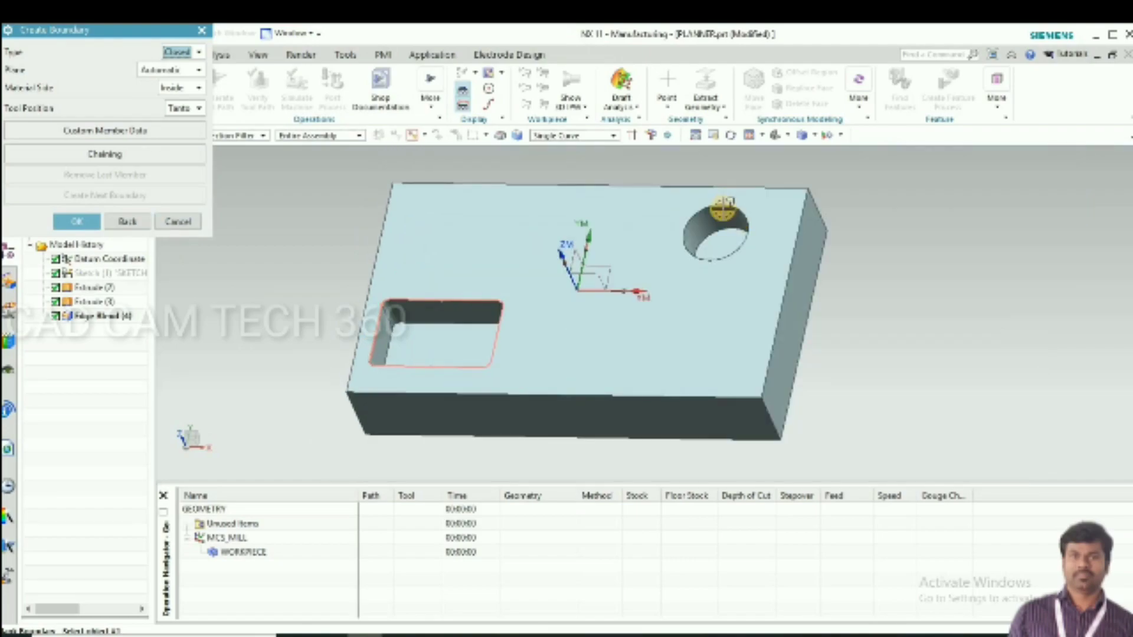
{"action": "left_click", "coordinate": [76, 222]}
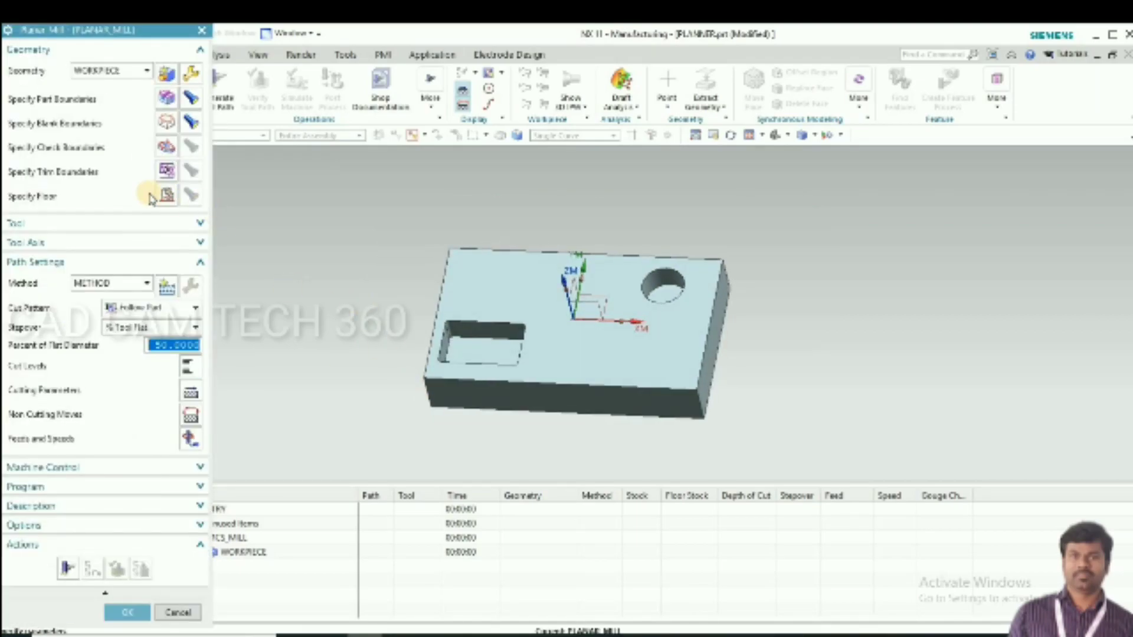
{"action": "mouse_move", "coordinate": [105, 199]}
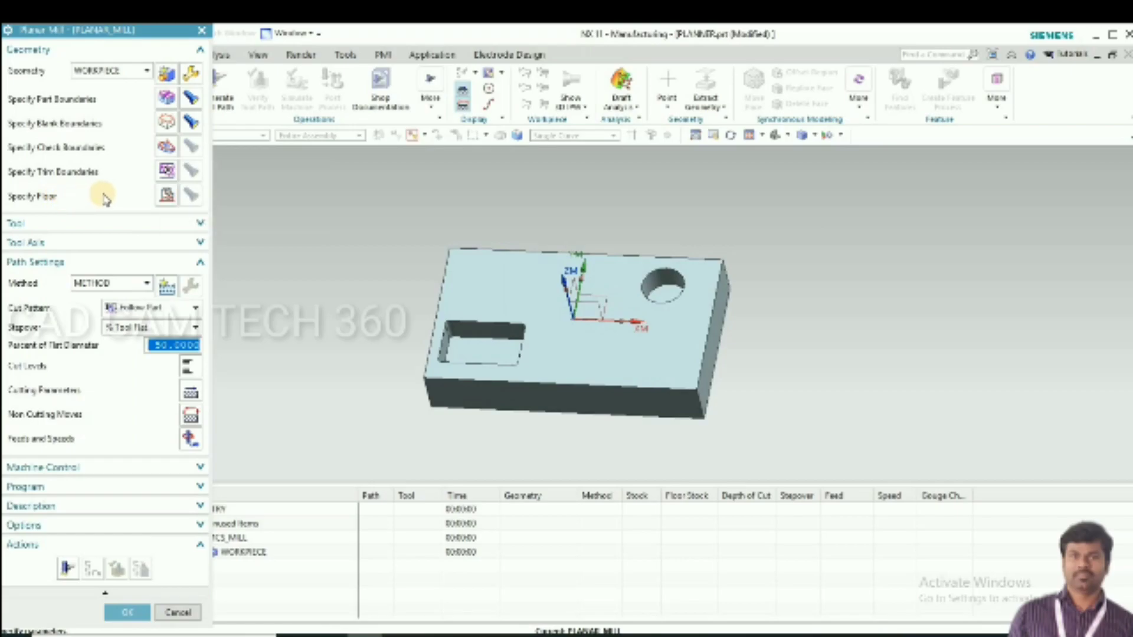
{"action": "mouse_move", "coordinate": [167, 195]}
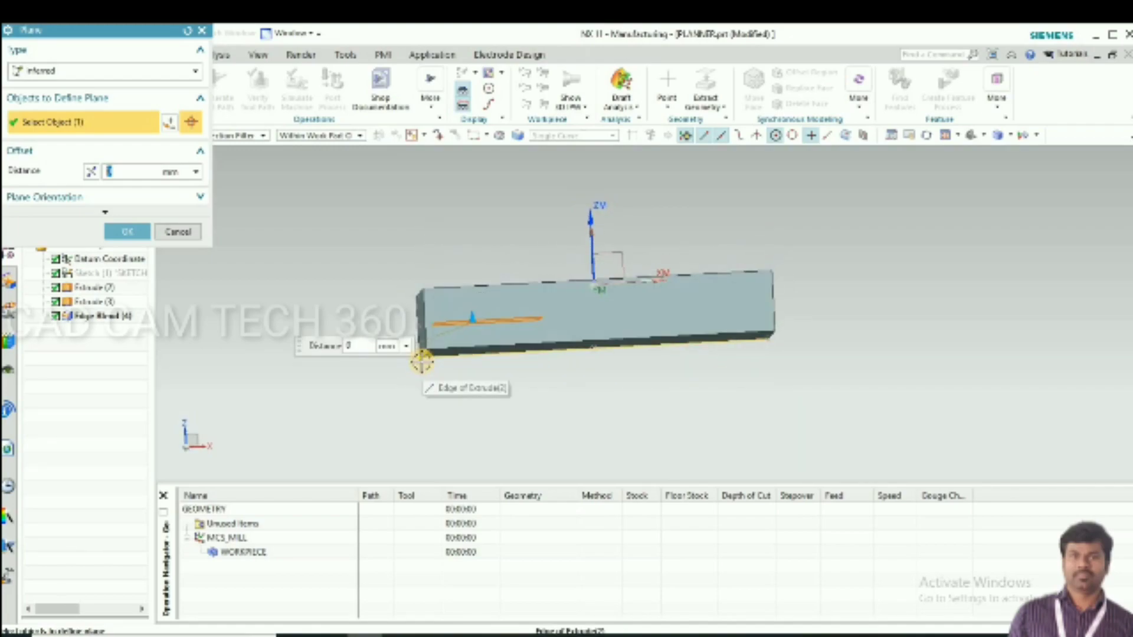
- Accept the floor plane at the block's bottom edge with offset 0
{"action": "left_click", "coordinate": [126, 231]}
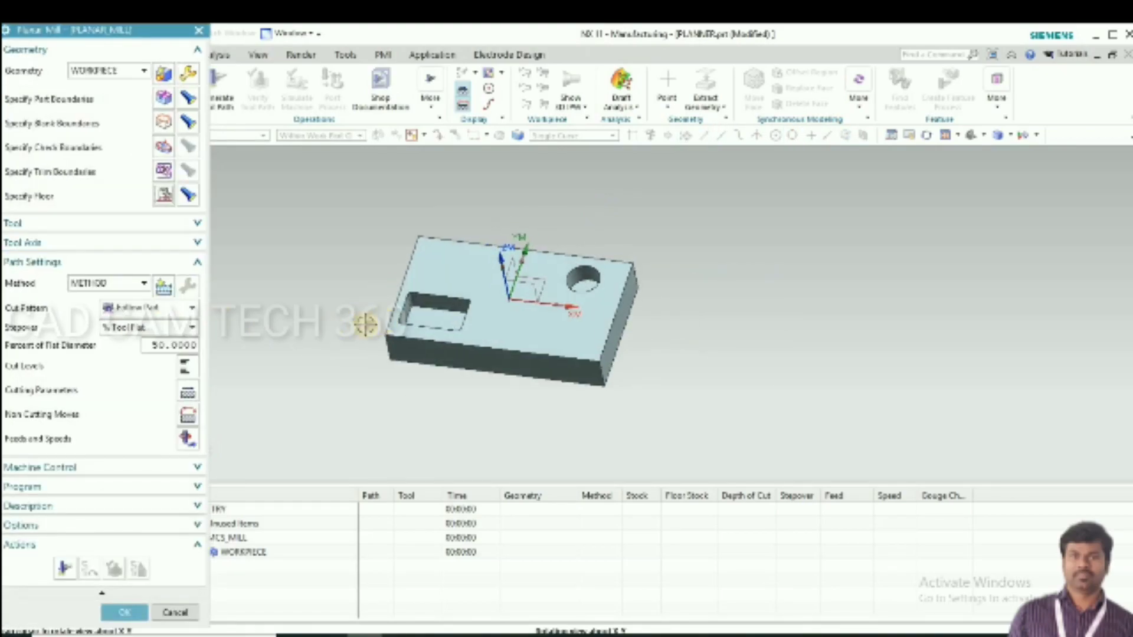
- Set Cut Levels to type Constant with common depth per cut 1
{"action": "left_click", "coordinate": [188, 366]}
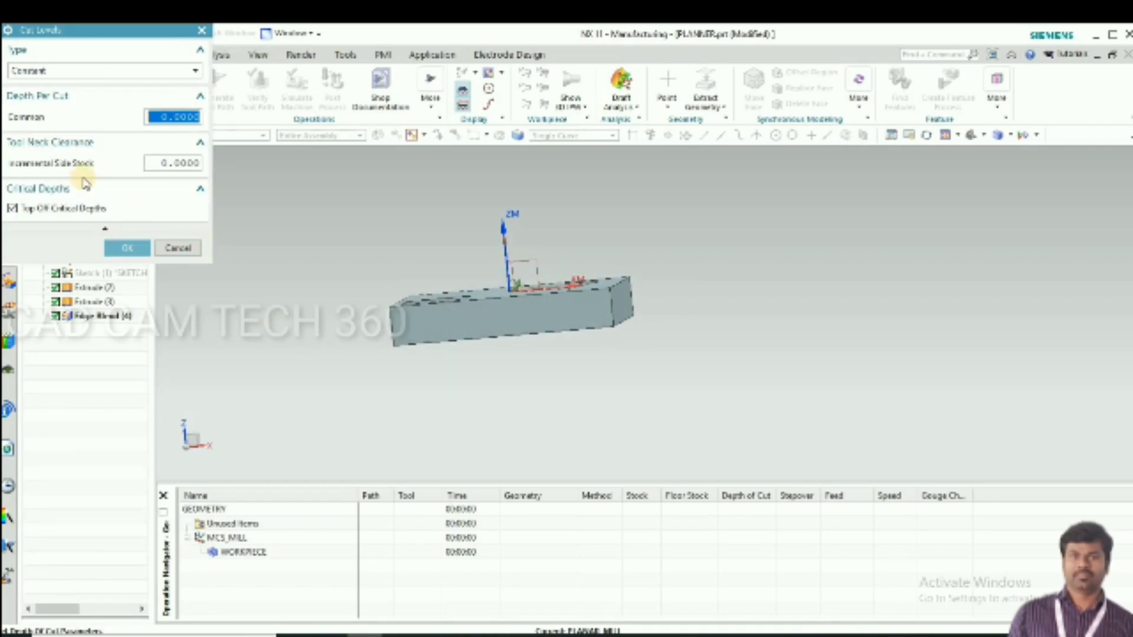
{"action": "triple_click", "coordinate": [172, 116]}
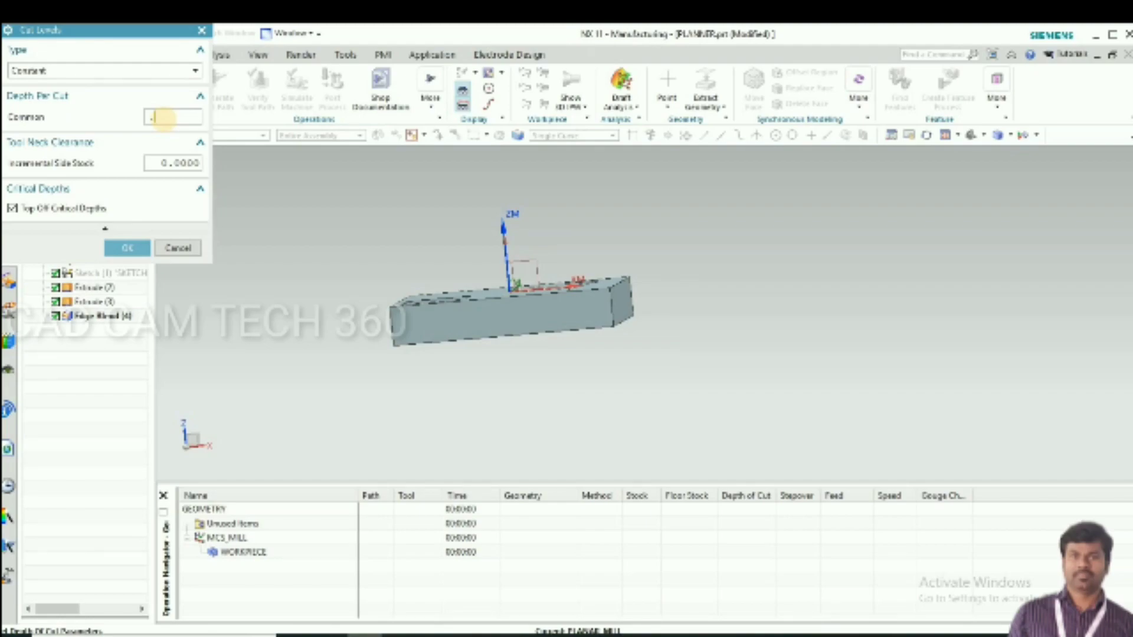
{"action": "type", "text": "1"}
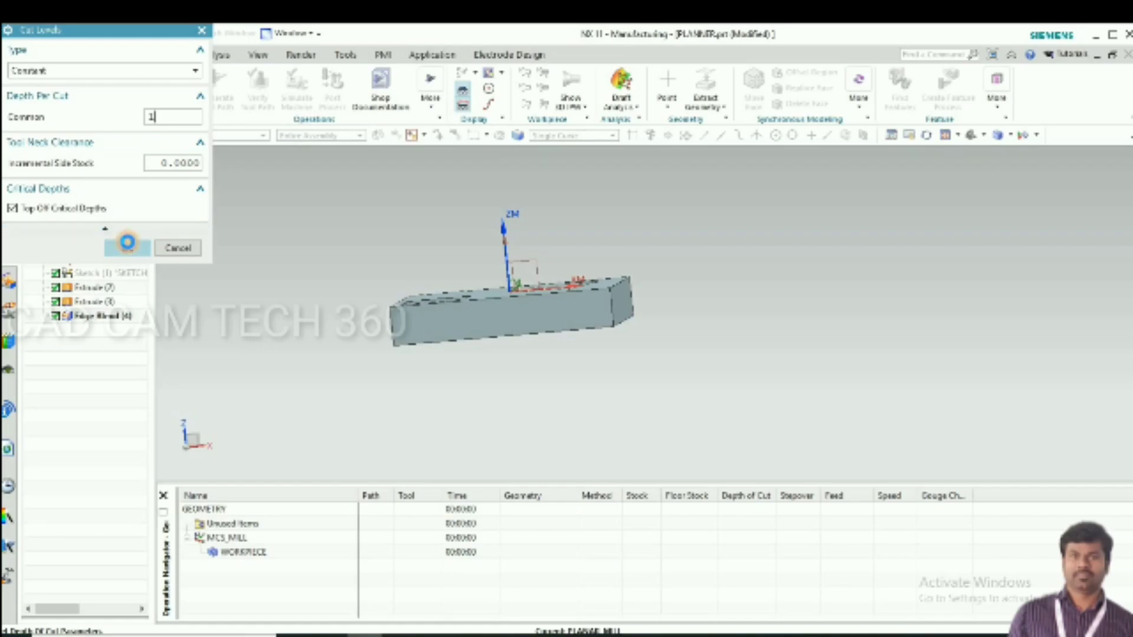
{"action": "left_click", "coordinate": [128, 247]}
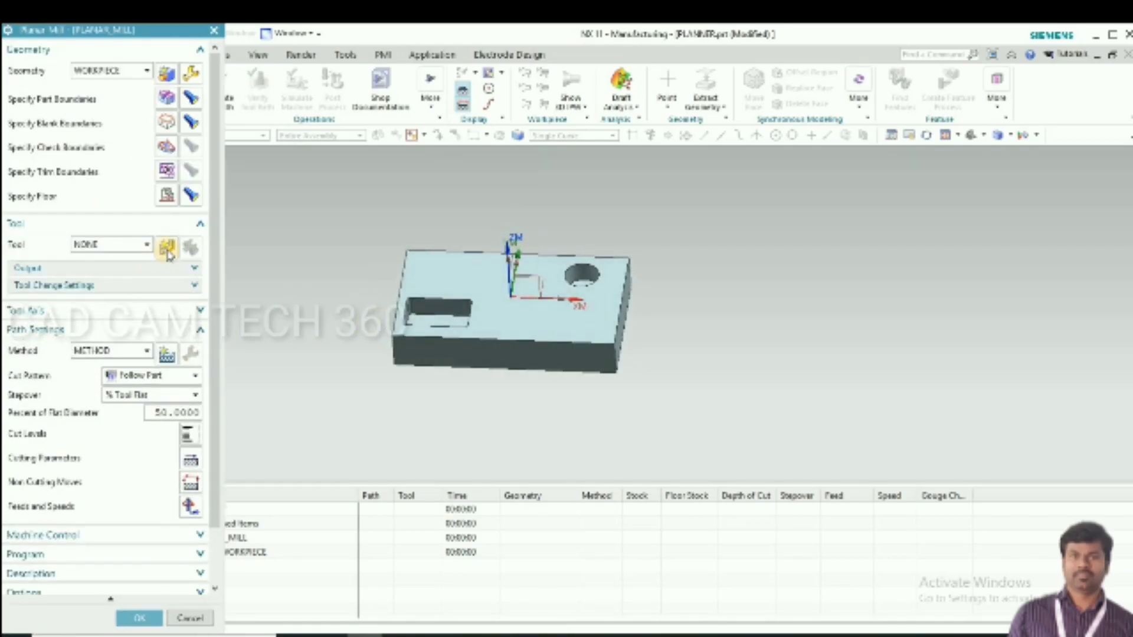
- Create mill-type cutter MILL_8 with default dimensions for the operation
{"action": "left_click", "coordinate": [165, 245]}
{"action": "type", "text": "MILL_8"}
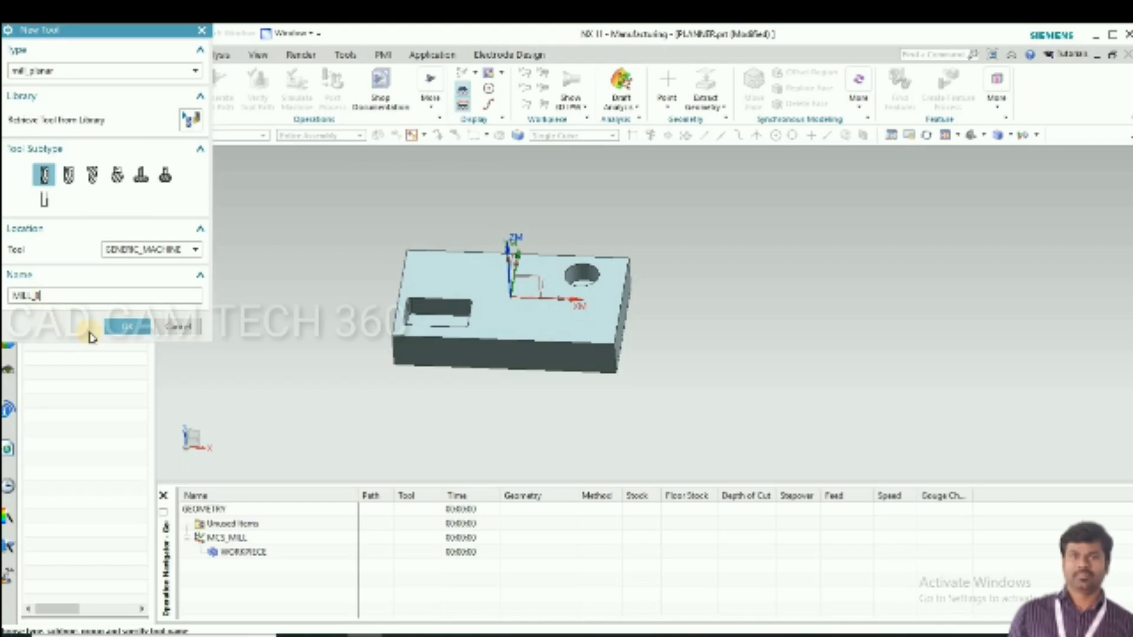
{"action": "left_click", "coordinate": [129, 328]}
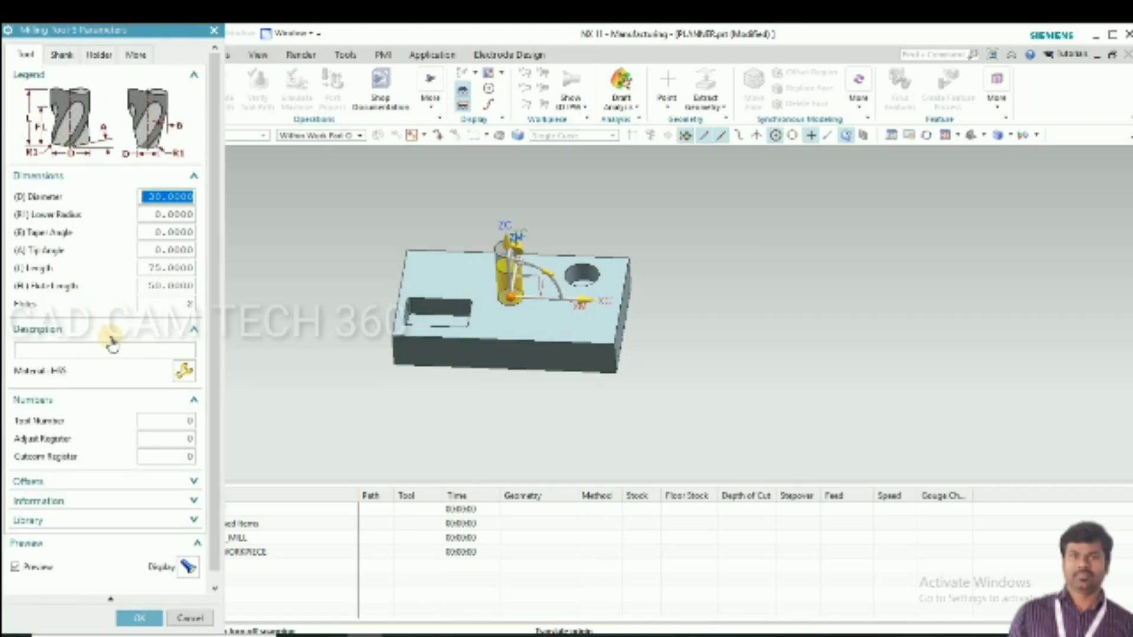
{"action": "left_click", "coordinate": [139, 618]}
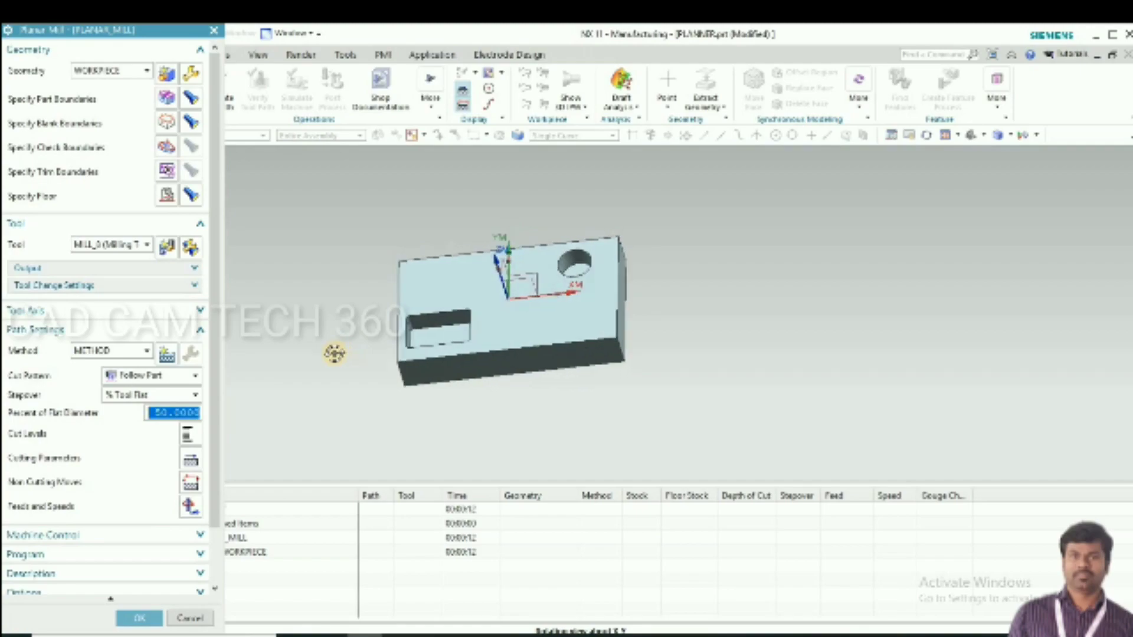
- Orbit toward a top view, generate the planar mill toolpath, and close the operation
{"action": "left_click_drag", "start_coordinate": [506, 289], "coordinate": [470, 267]}
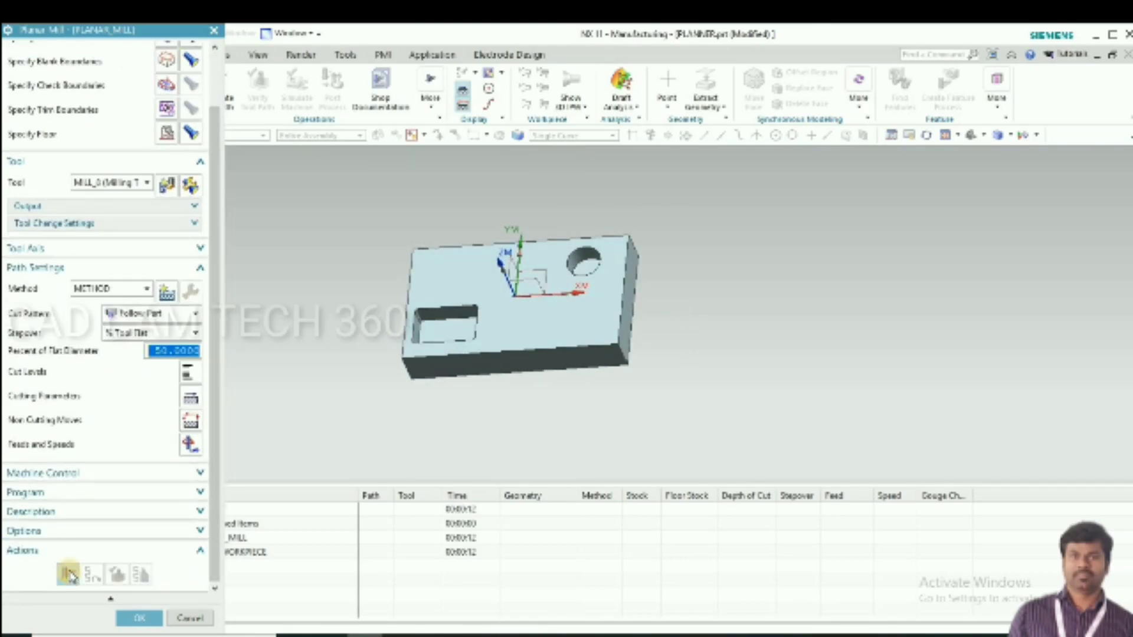
{"action": "left_click", "coordinate": [71, 574]}
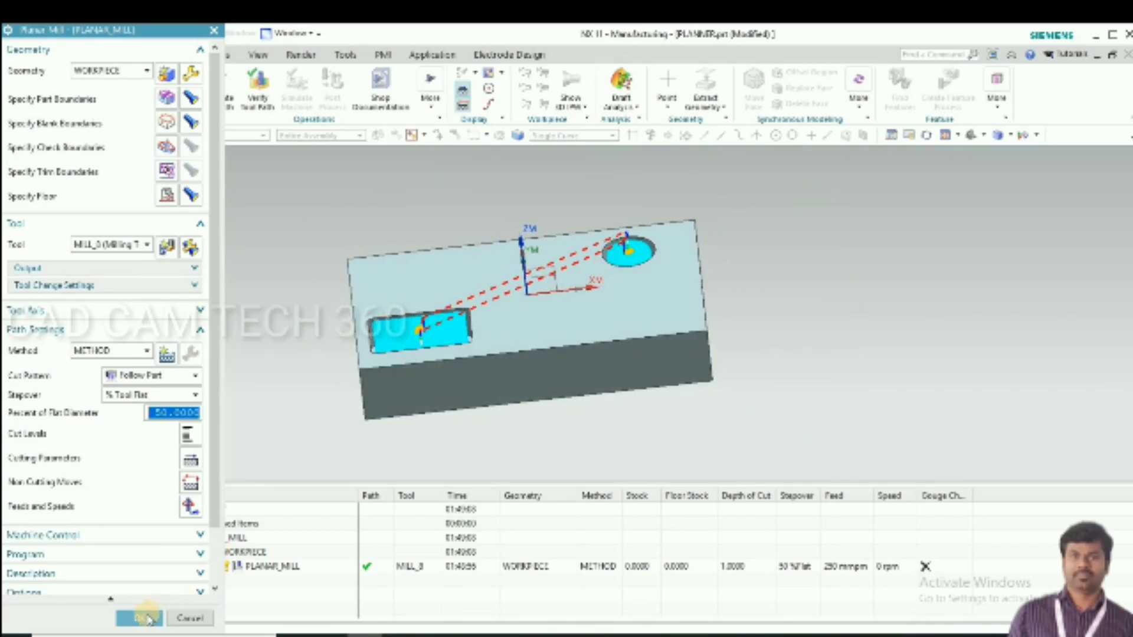
{"action": "left_click", "coordinate": [139, 617]}
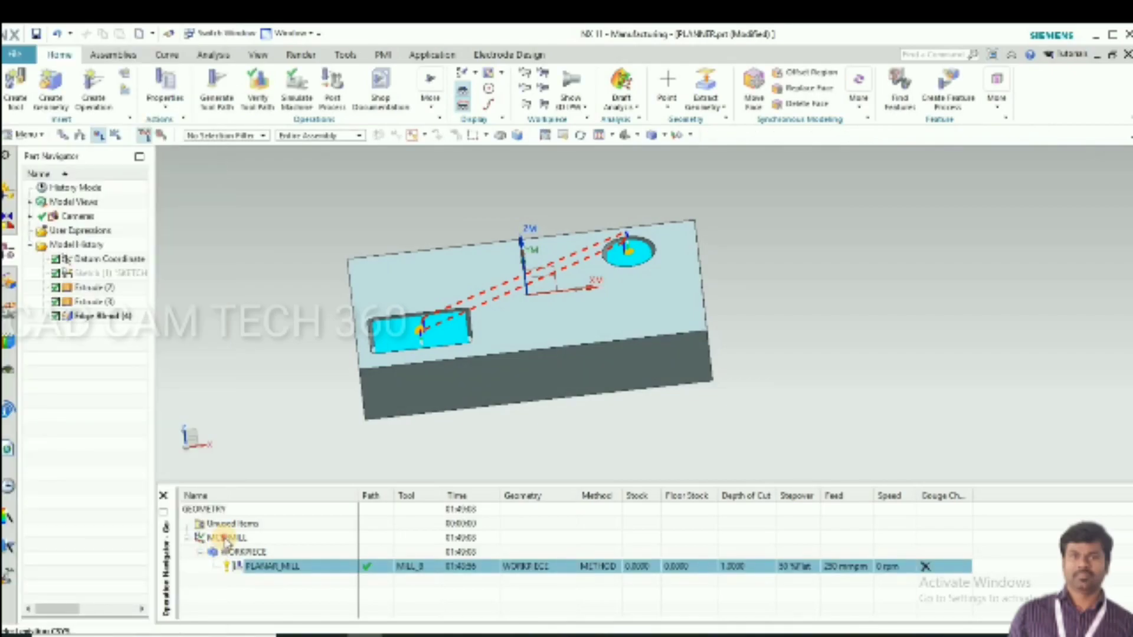
- Adjust MCS_MILL, regenerate the planar mill toolpath, and reopen PLANAR_MILL for editing
{"action": "double_click", "coordinate": [225, 538]}
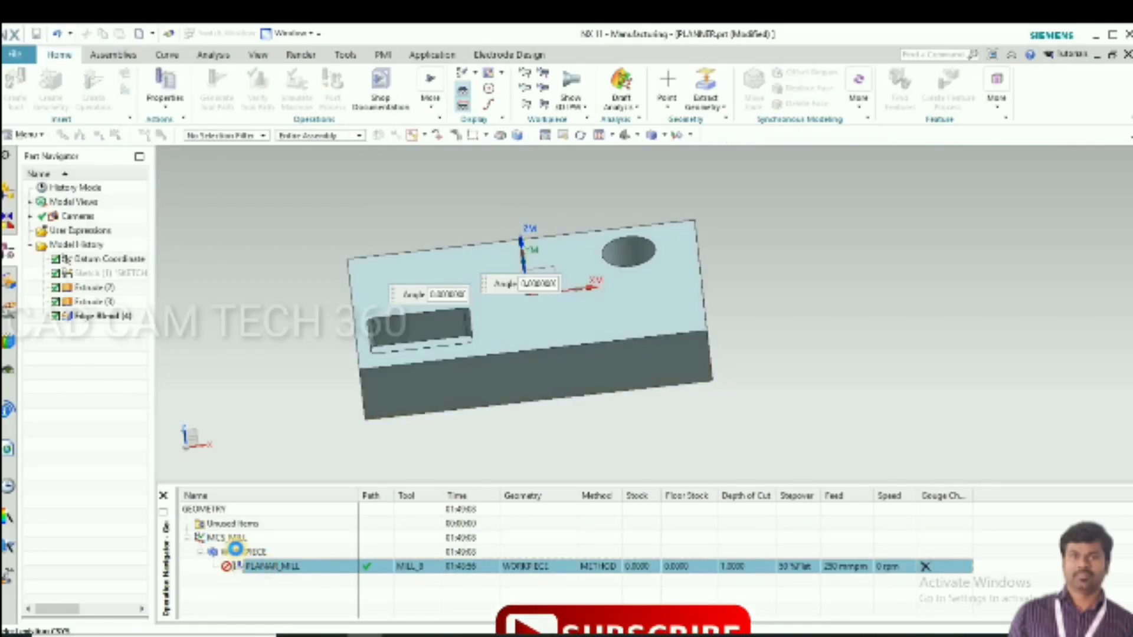
{"action": "double_click", "coordinate": [267, 566]}
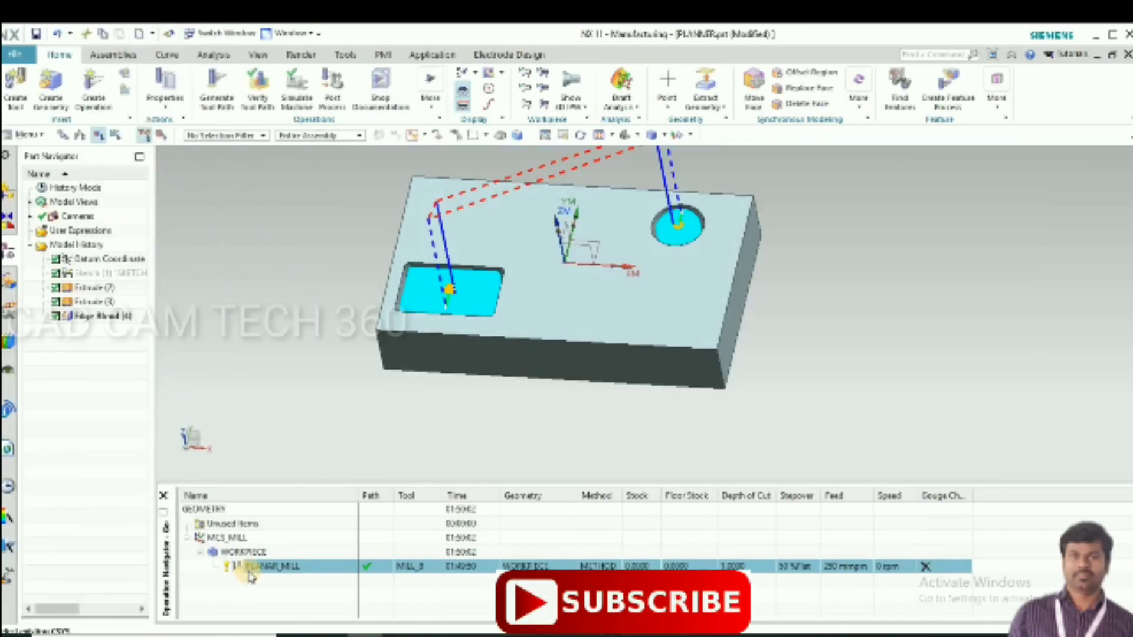
{"action": "double_click", "coordinate": [278, 567]}
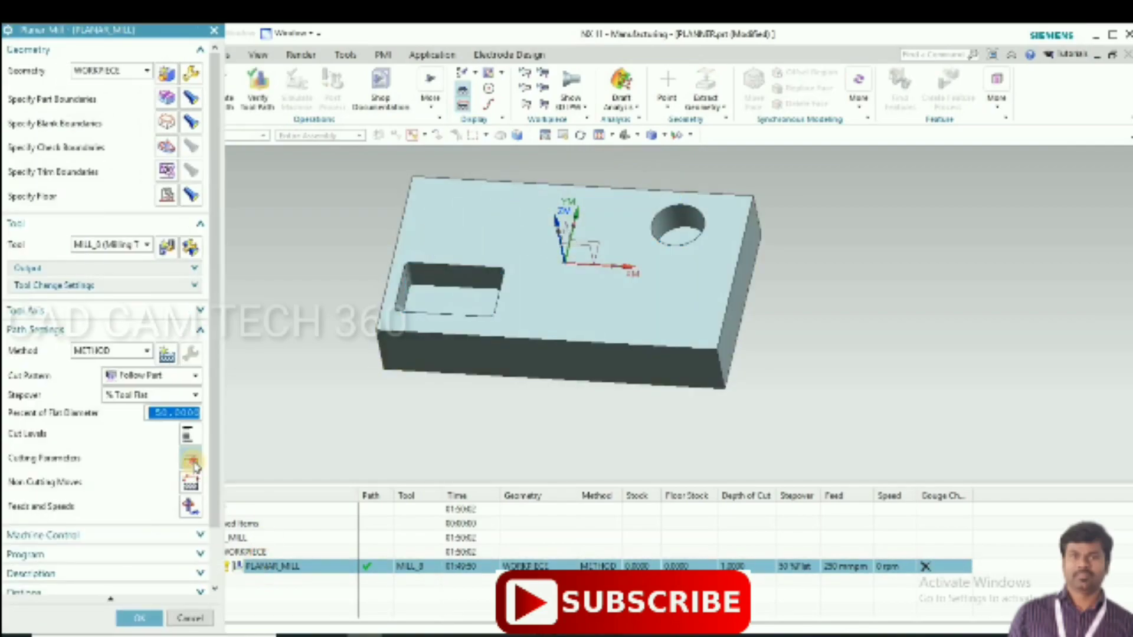
- Give PLANAR_MILL a 0.1 part stock under Cutting Parameters and accept the operation
{"action": "left_click", "coordinate": [190, 461]}
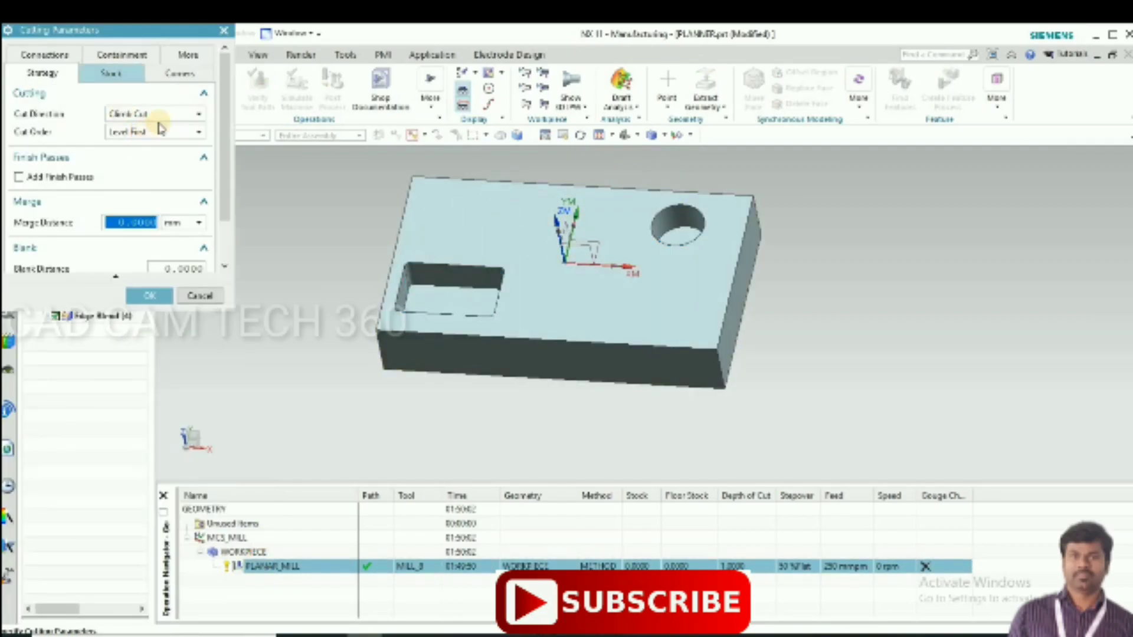
{"action": "left_click", "coordinate": [112, 72]}
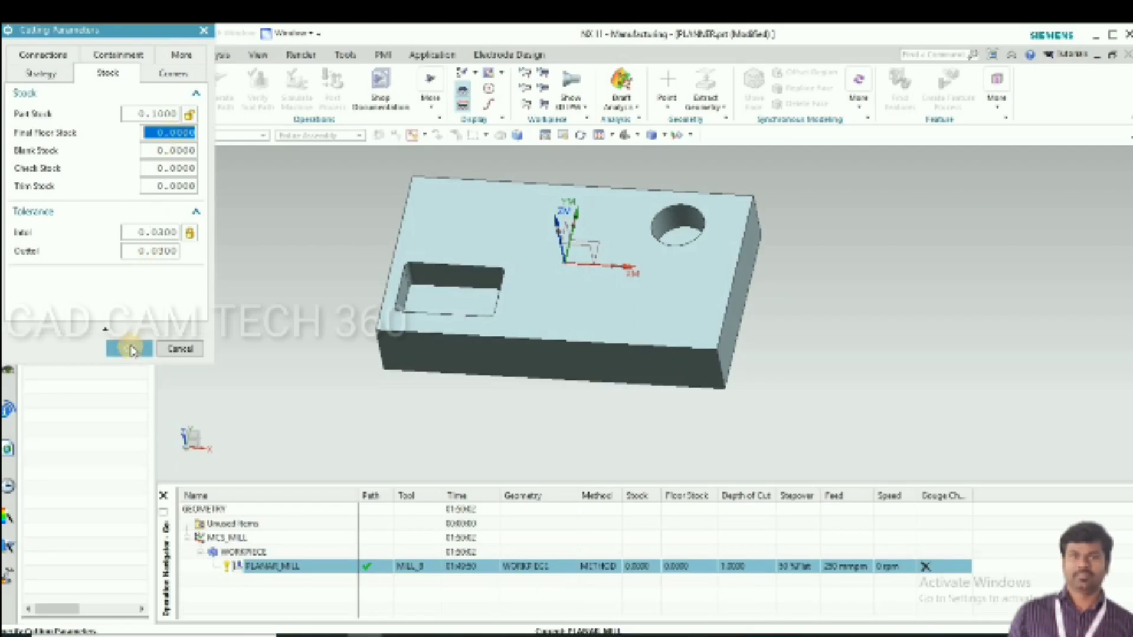
{"action": "left_click", "coordinate": [130, 349]}
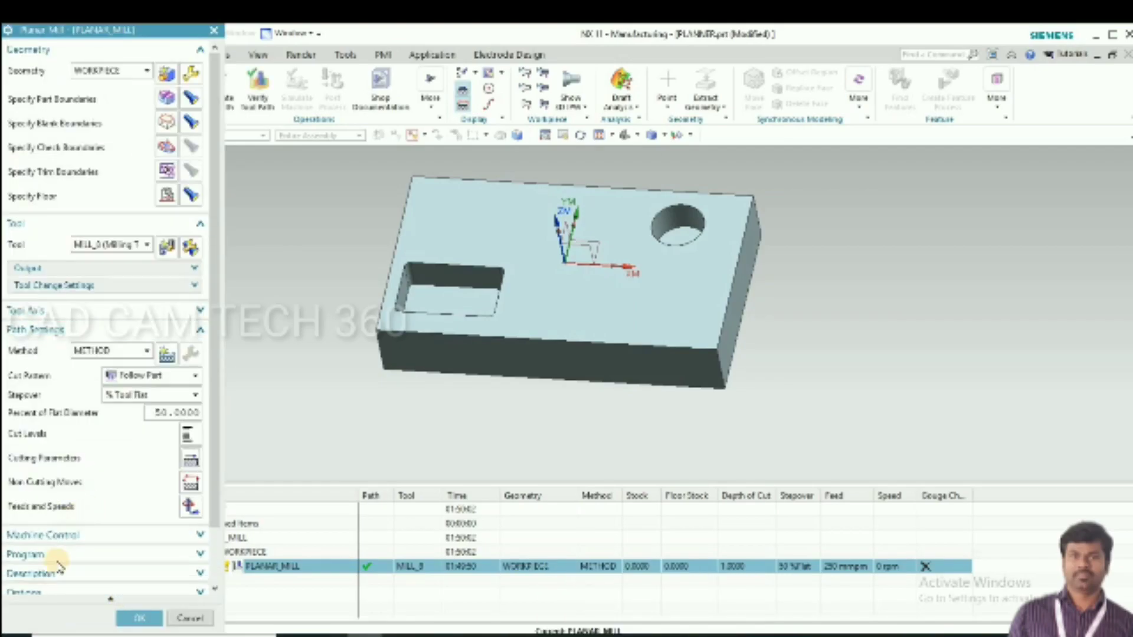
{"action": "left_click", "coordinate": [139, 618]}
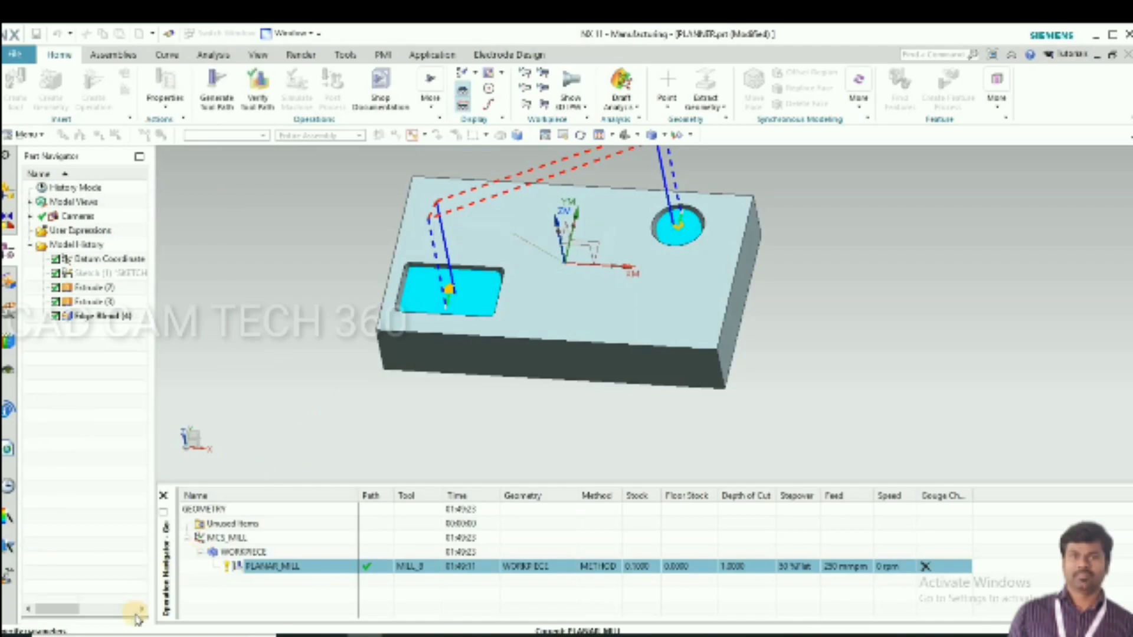
- Play a slow 3D Dynamic material-removal verification of PLANAR_MILL, then close it
{"action": "right_click", "coordinate": [267, 566]}
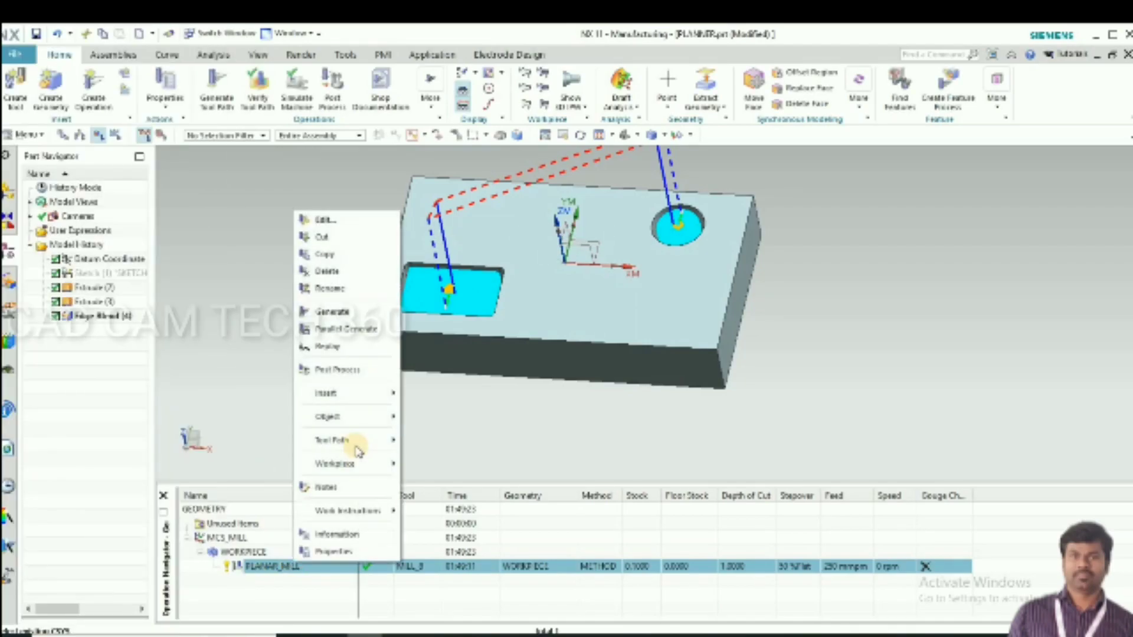
{"action": "left_click", "coordinate": [332, 439]}
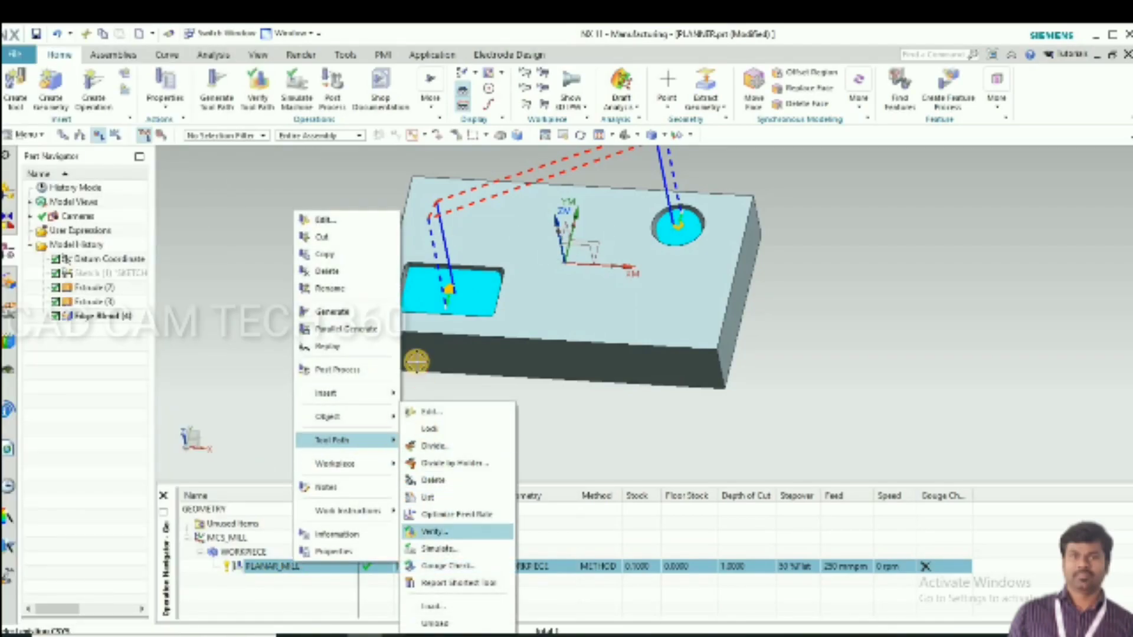
{"action": "left_click", "coordinate": [434, 532]}
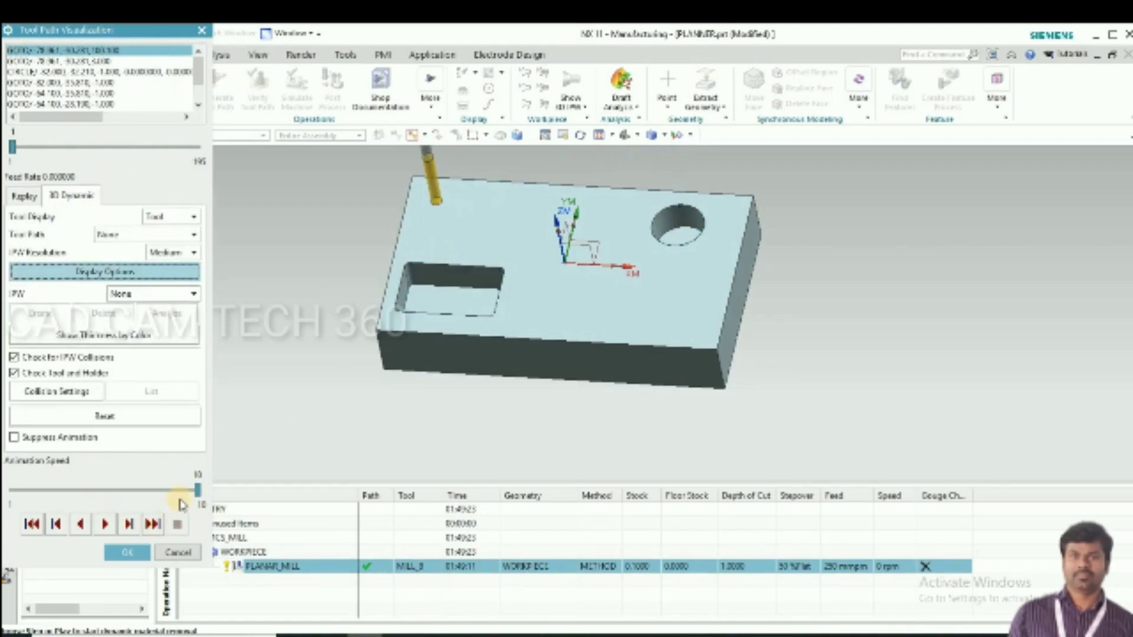
{"action": "left_click", "coordinate": [105, 524]}
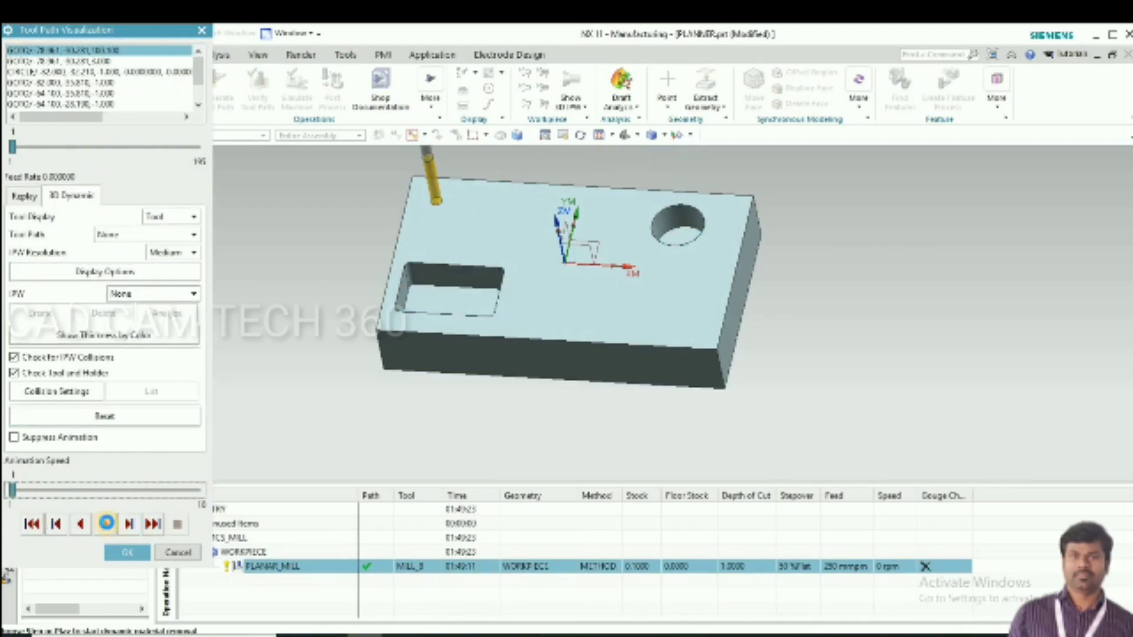
{"action": "left_click", "coordinate": [105, 524]}
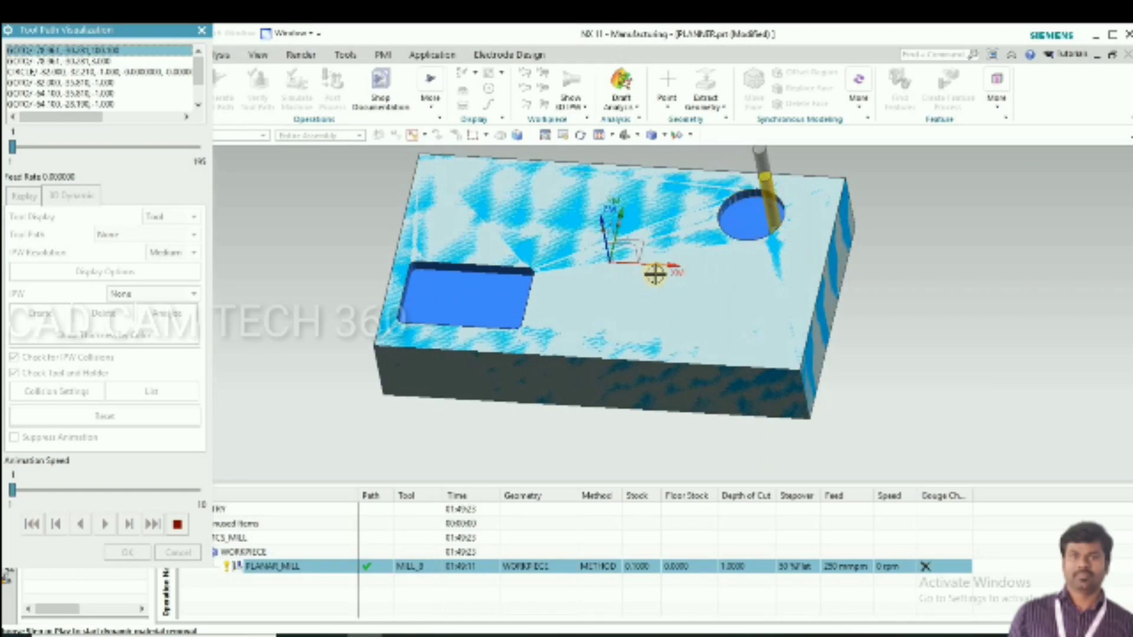
{"action": "left_click", "coordinate": [177, 525]}
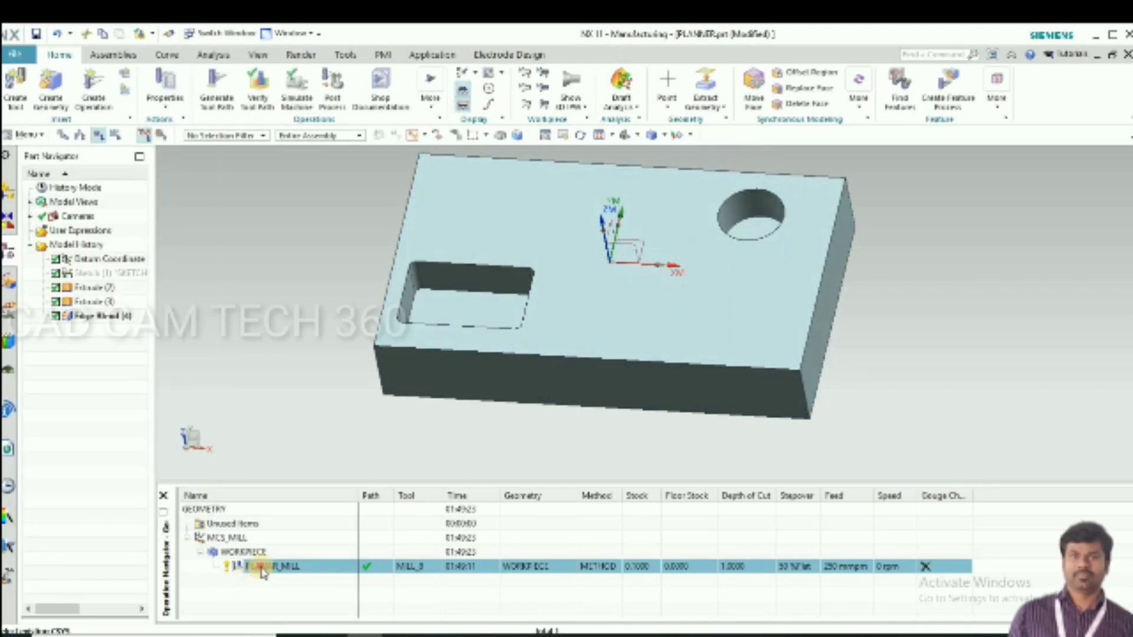
- Set PLANAR_MILL's cut order to Depth First in its cutting parameters
{"action": "double_click", "coordinate": [262, 566]}
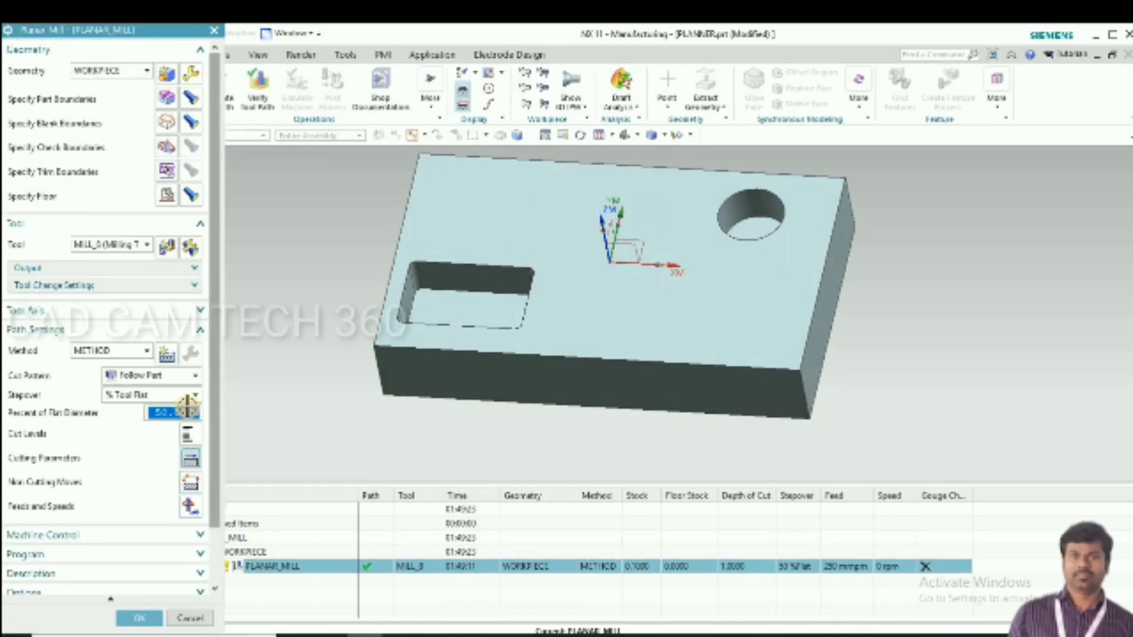
{"action": "left_click", "coordinate": [190, 458]}
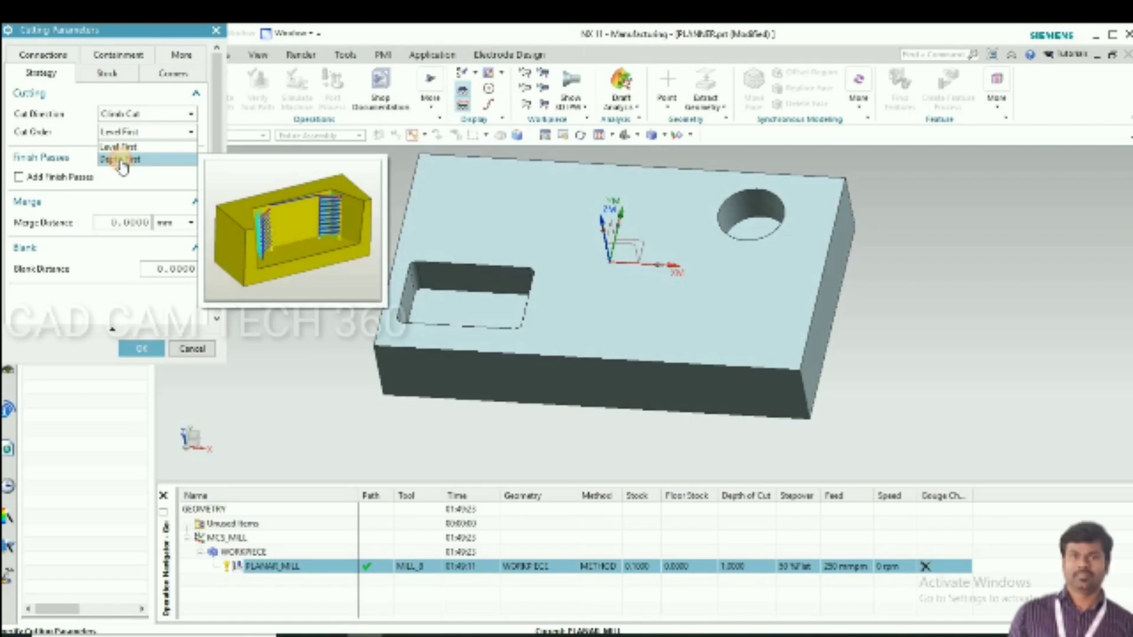
{"action": "left_click", "coordinate": [142, 349]}
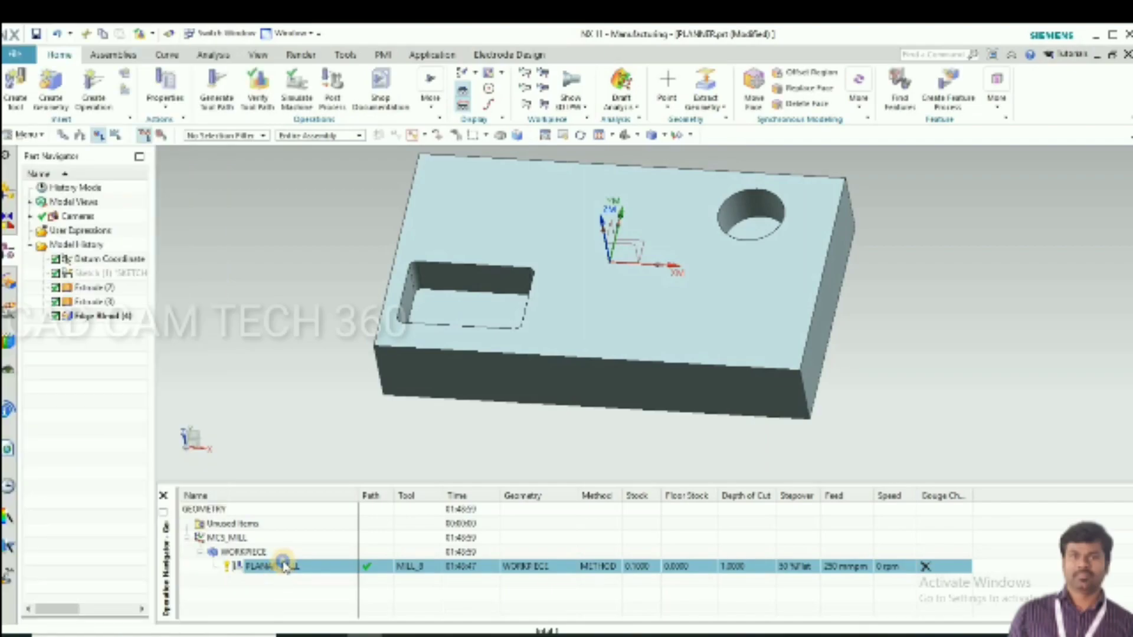
{"action": "right_click", "coordinate": [285, 566]}
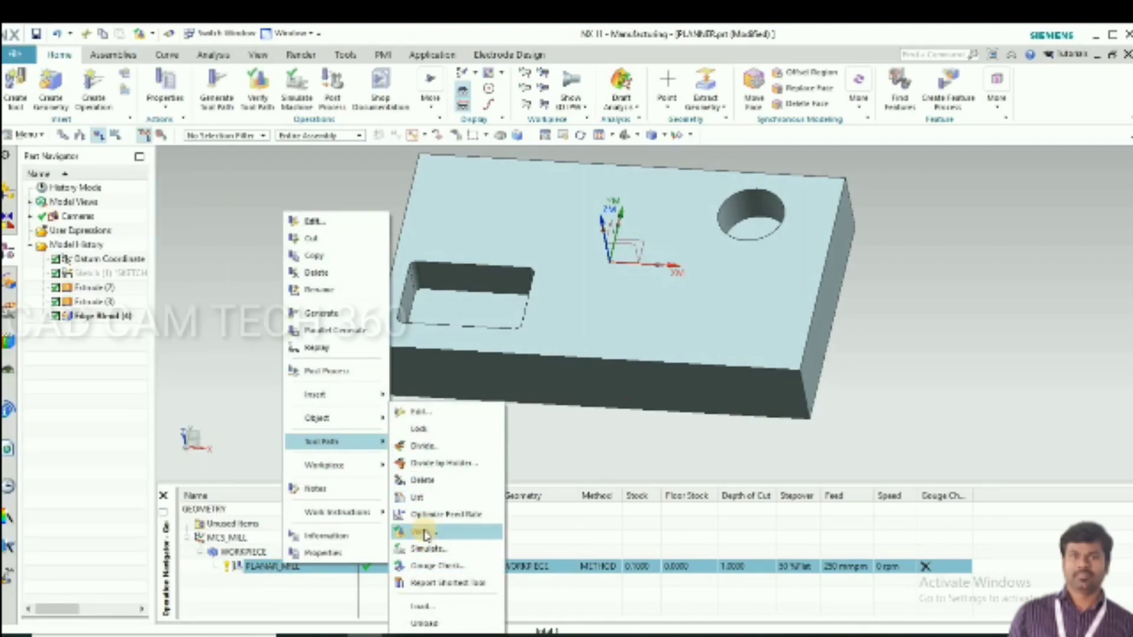
{"action": "left_click", "coordinate": [425, 531]}
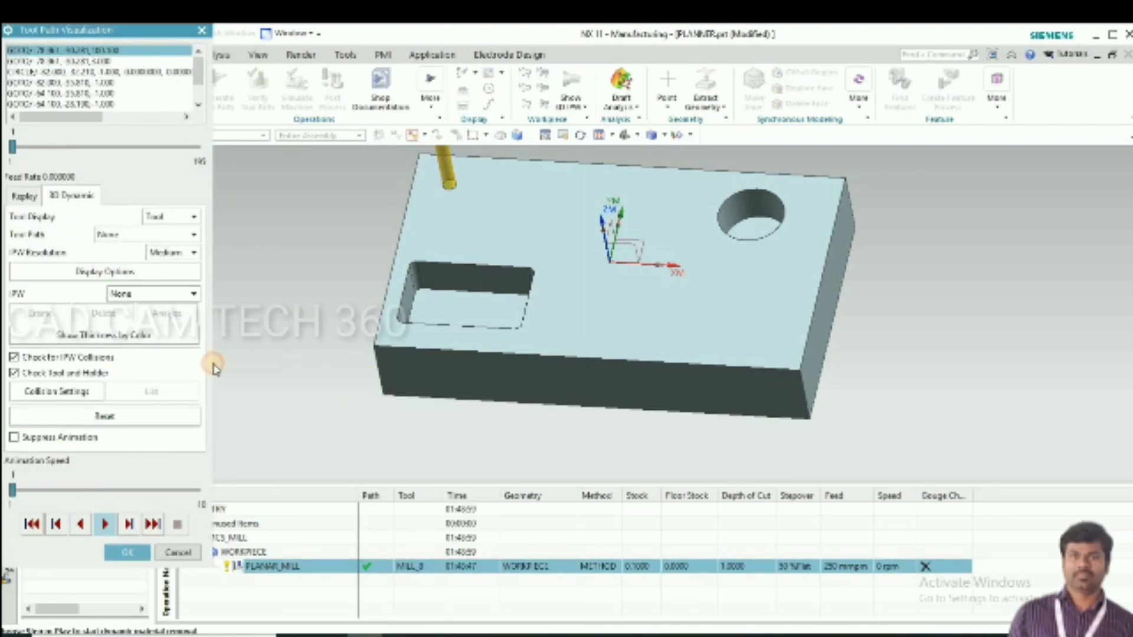
{"action": "left_click", "coordinate": [104, 525]}
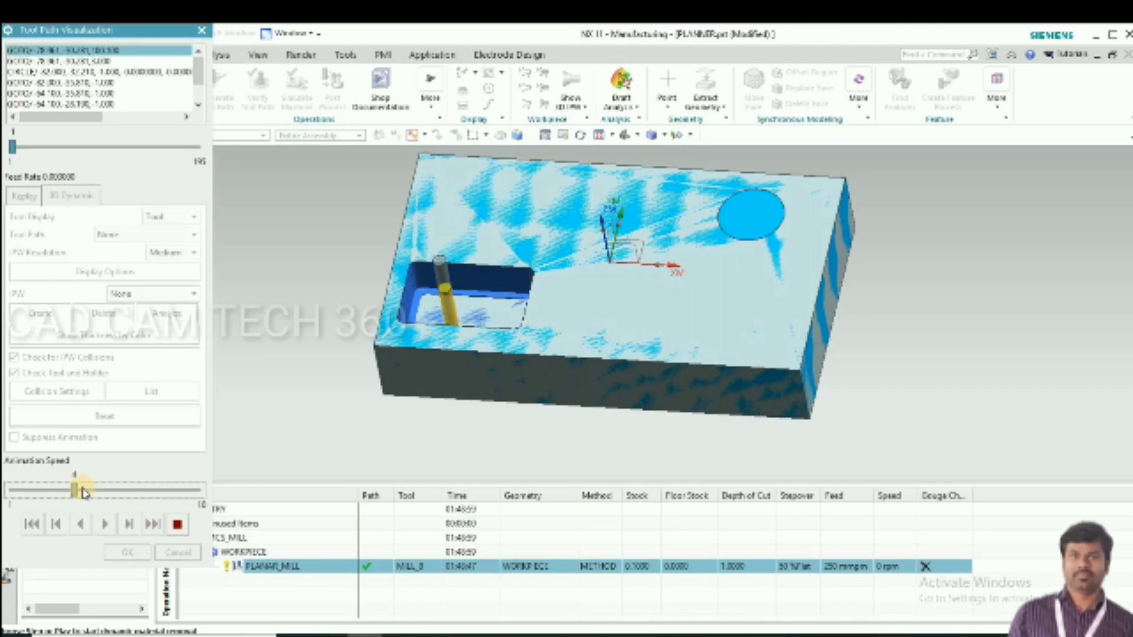
{"action": "left_click", "coordinate": [103, 524]}
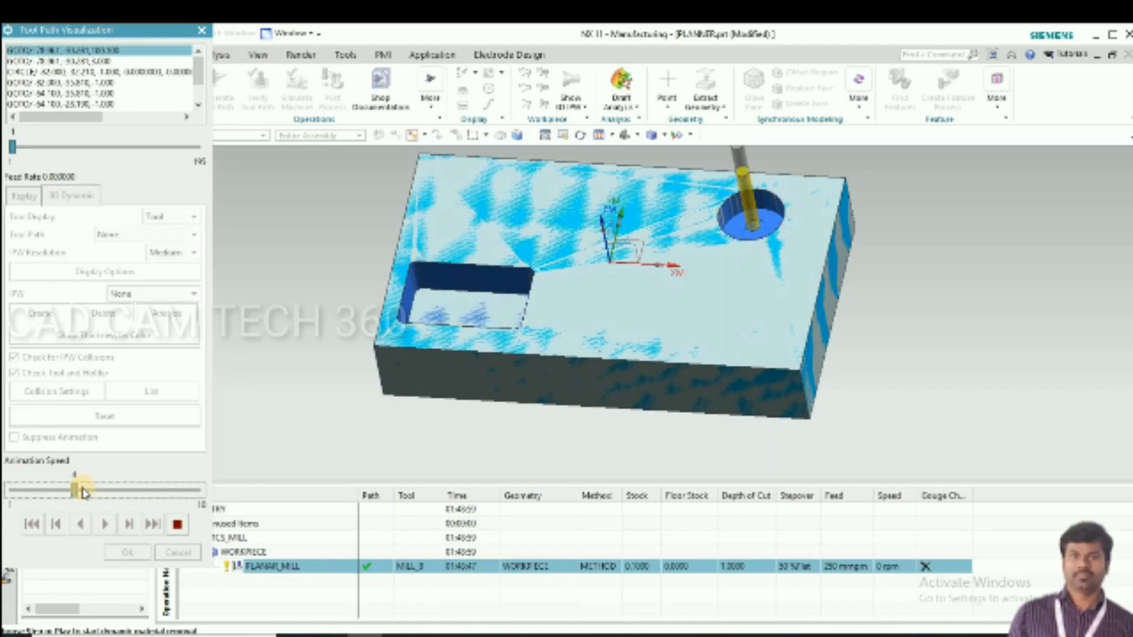
{"action": "left_click", "coordinate": [104, 524]}
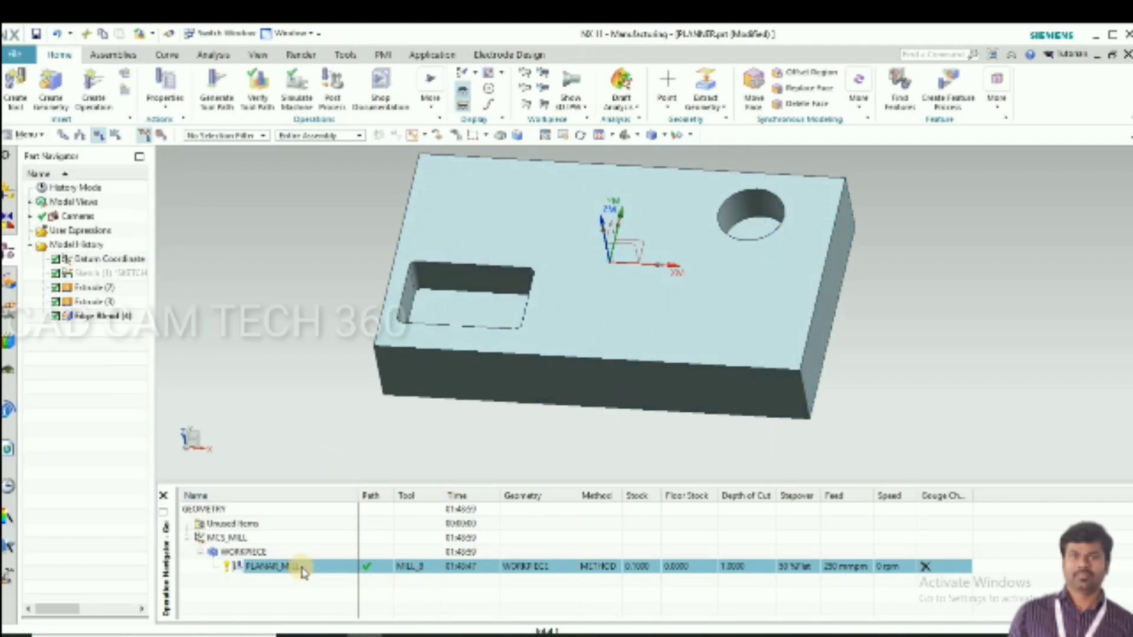
- Copy PLANAR_MILL as a Profile finishing pass with 0 part stock and generate it
{"action": "right_click", "coordinate": [274, 566]}
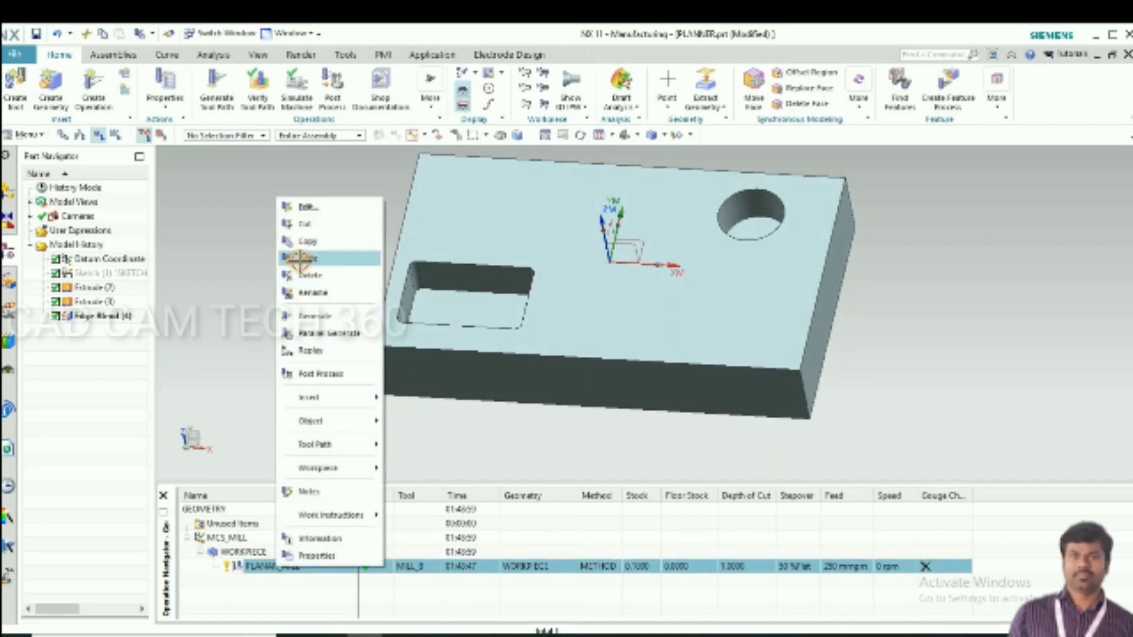
{"action": "left_click", "coordinate": [306, 258]}
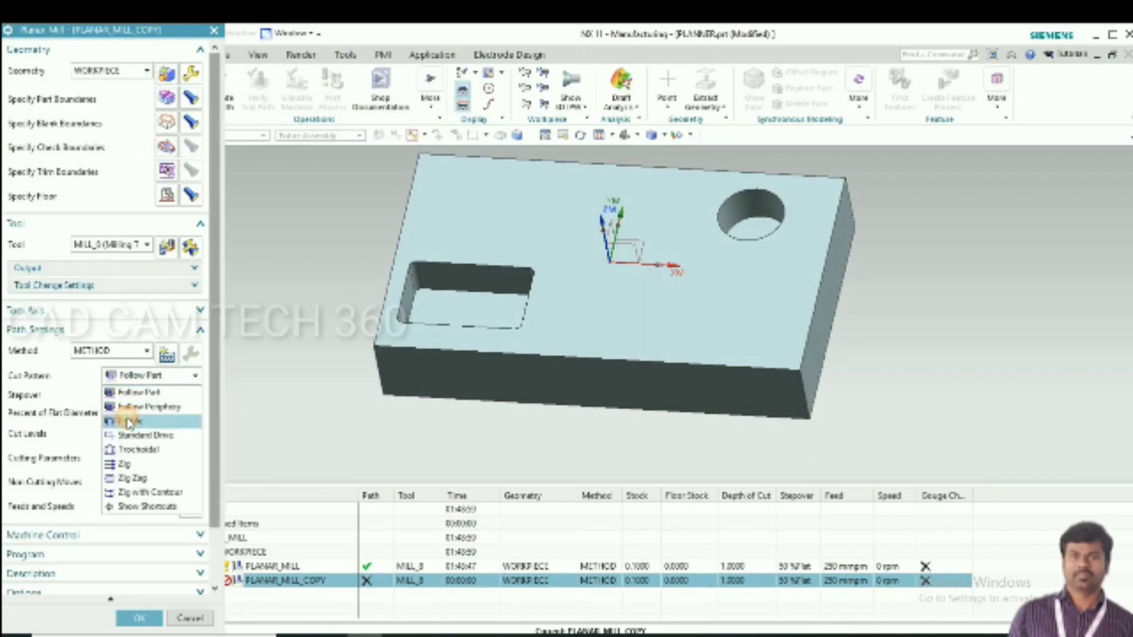
{"action": "left_click", "coordinate": [128, 422]}
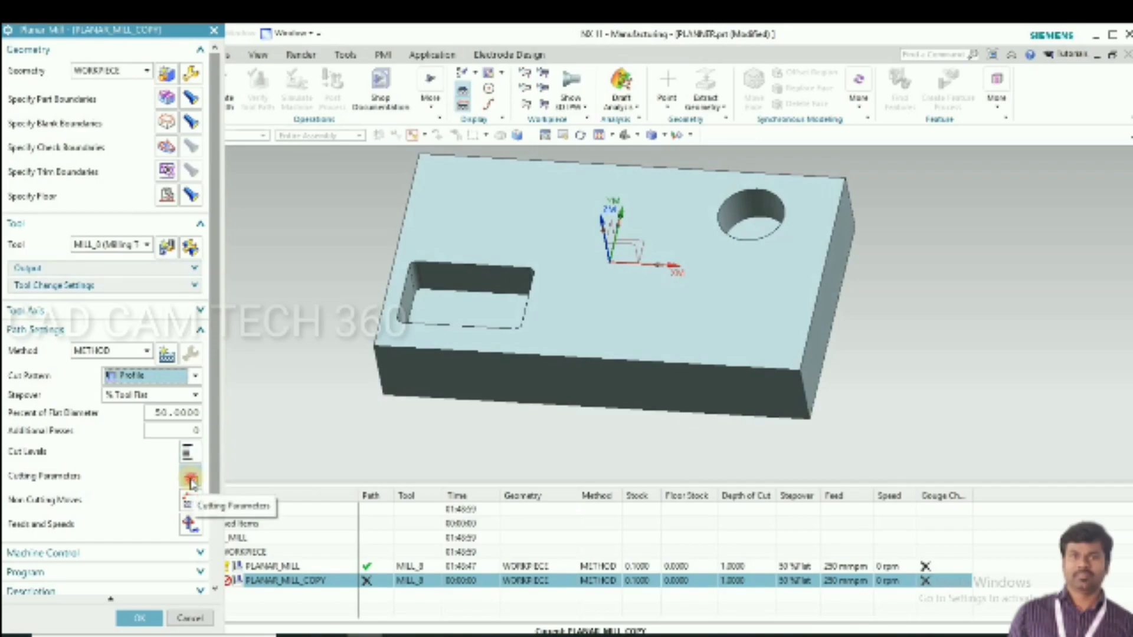
{"action": "left_click", "coordinate": [191, 483]}
{"action": "type", "text": "0"}
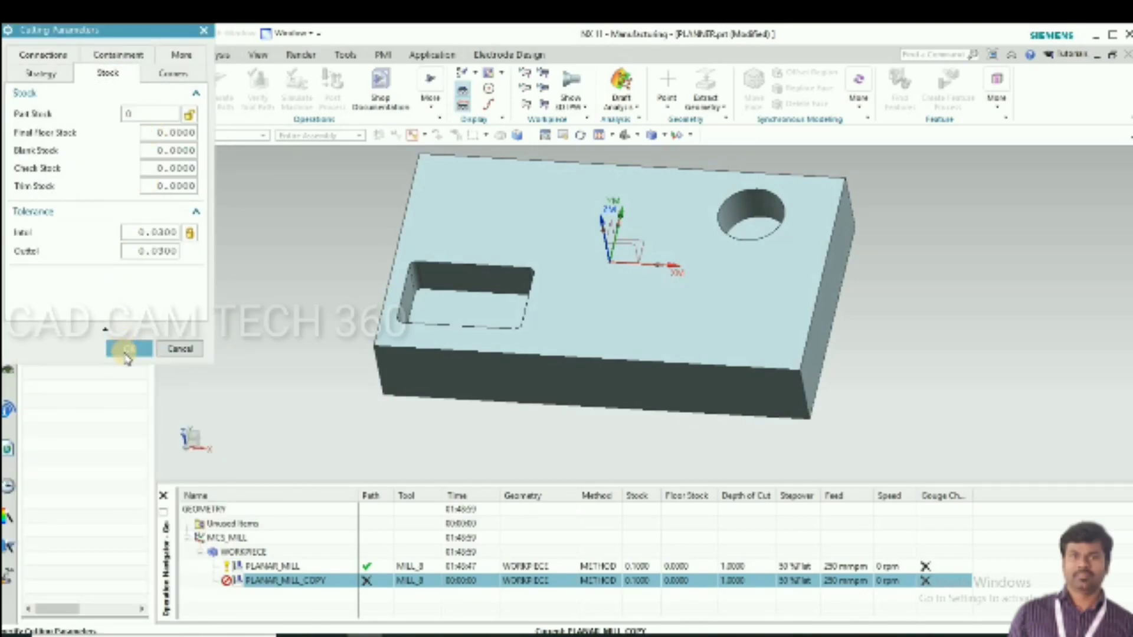
{"action": "left_click", "coordinate": [129, 349]}
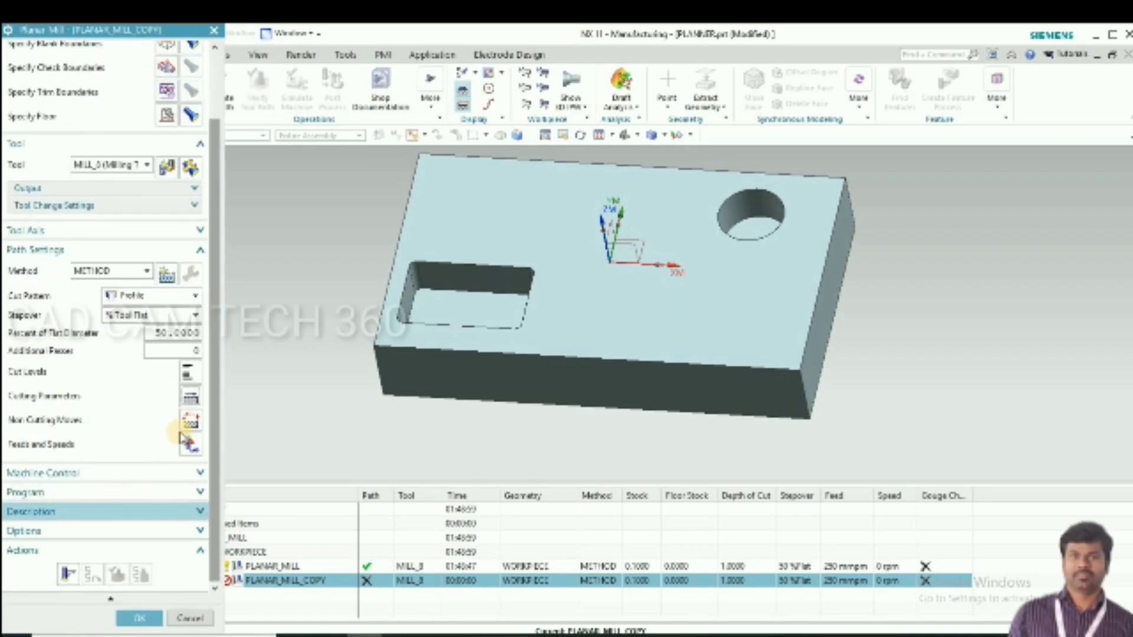
{"action": "left_click", "coordinate": [139, 618]}
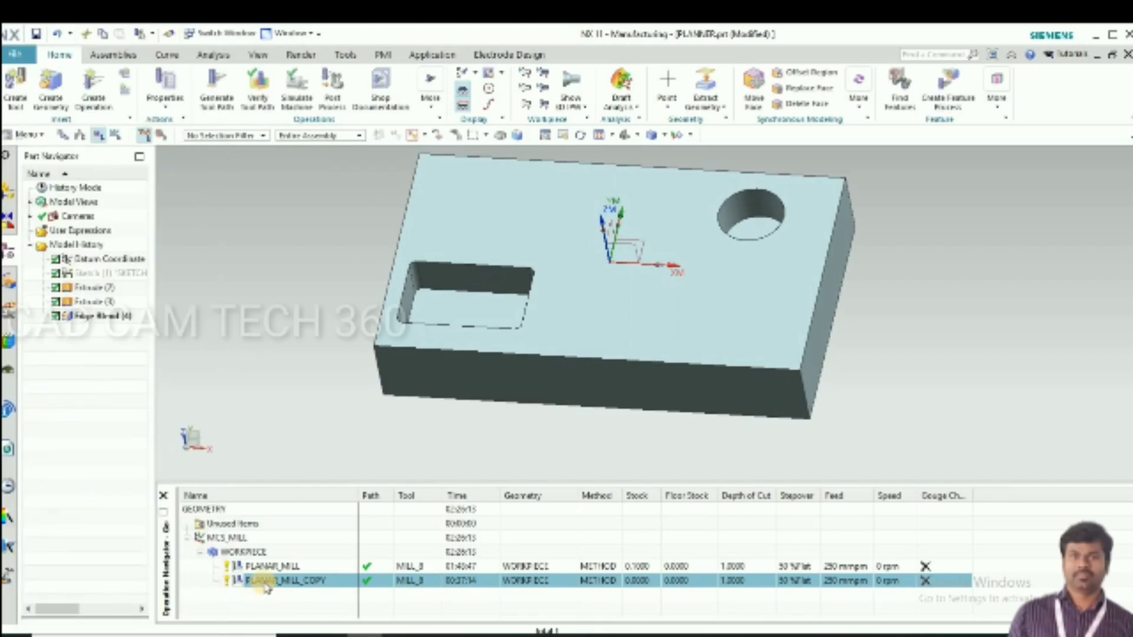
{"action": "right_click", "coordinate": [267, 580]}
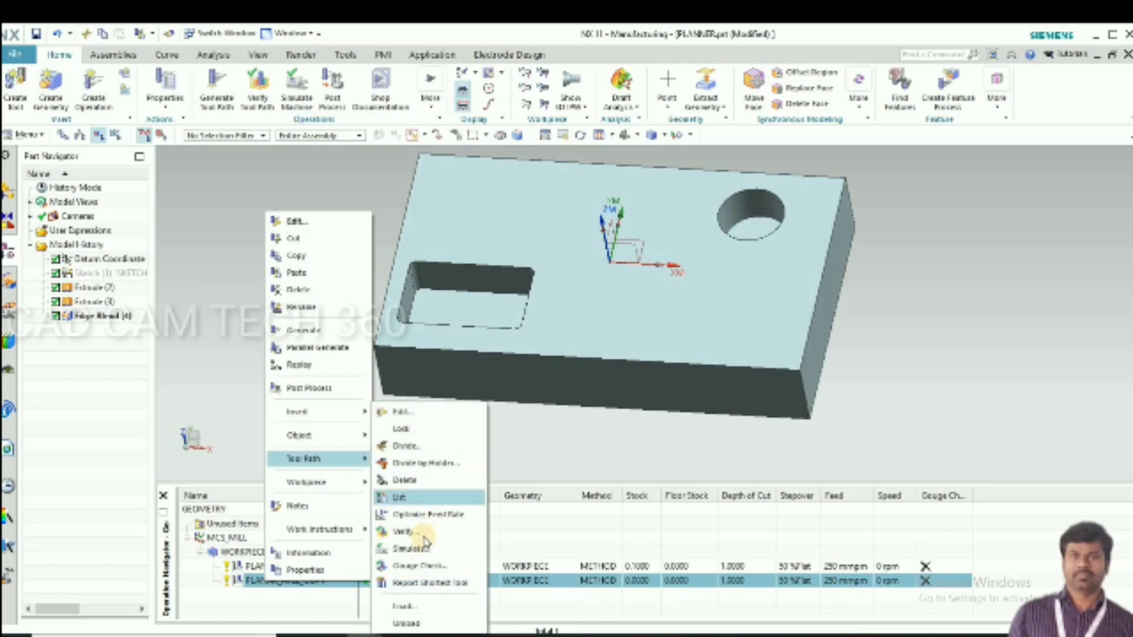
{"action": "left_click", "coordinate": [403, 533]}
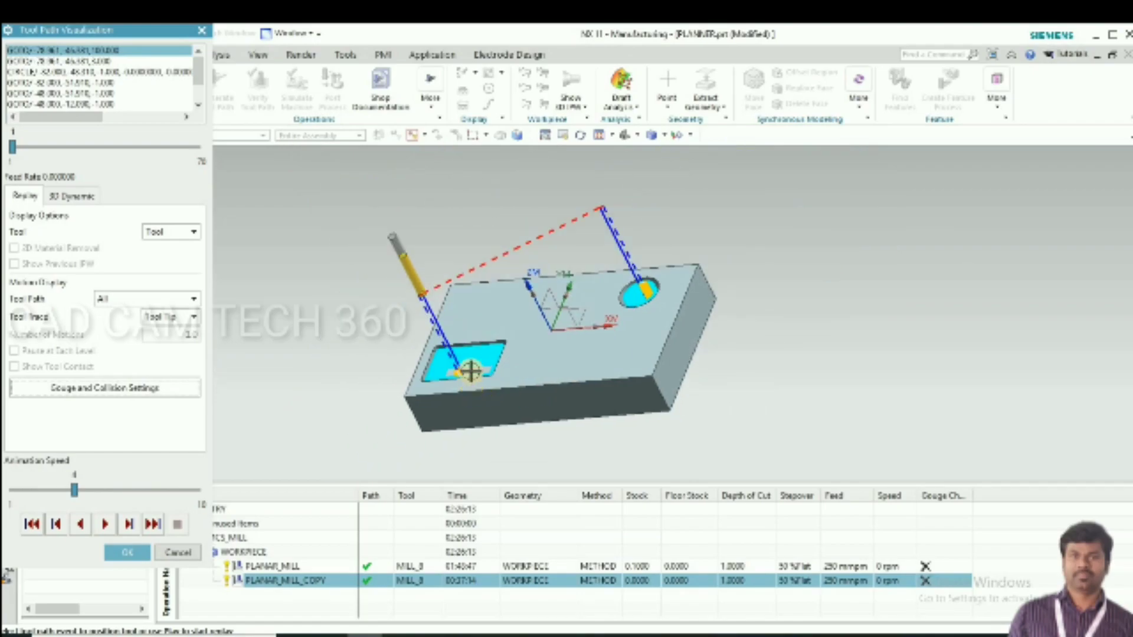
{"action": "left_click", "coordinate": [104, 524]}
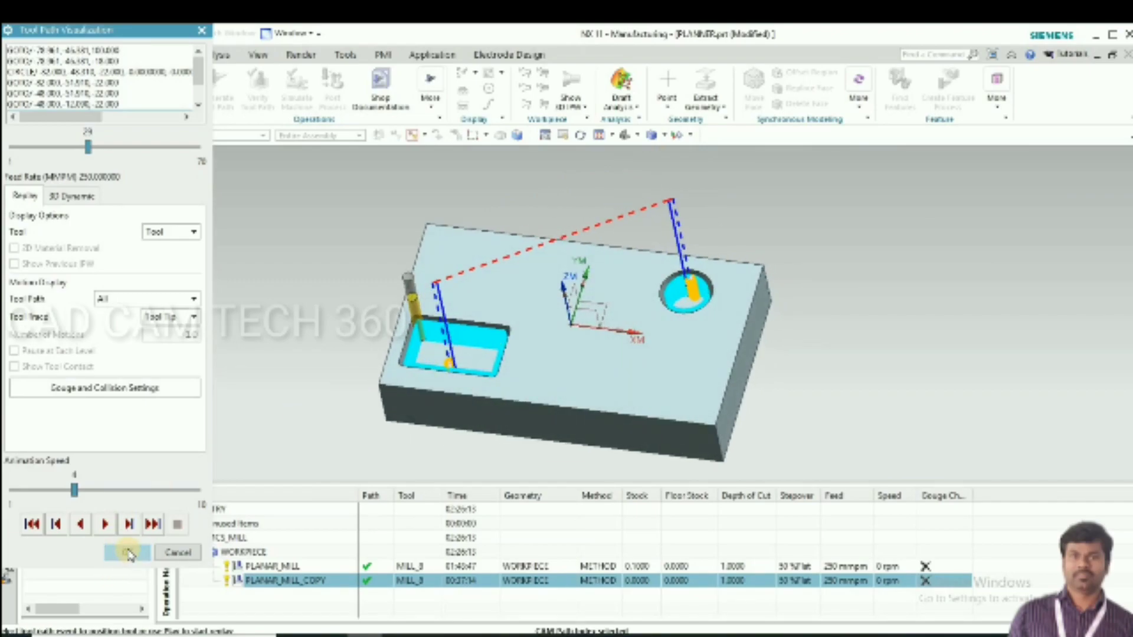
{"action": "left_click", "coordinate": [125, 551]}
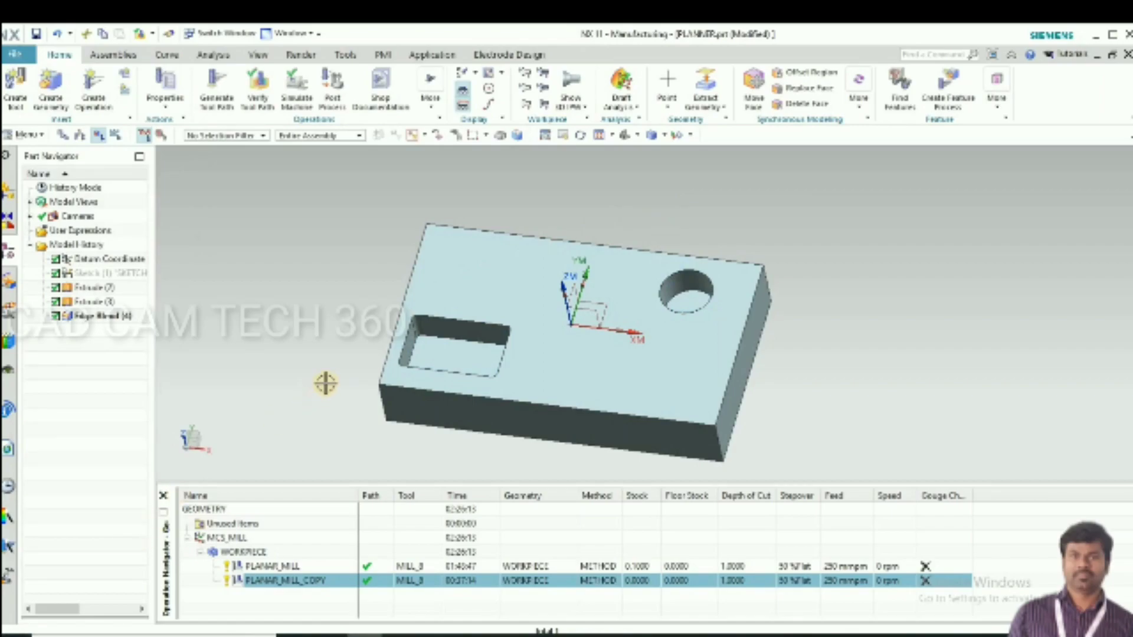